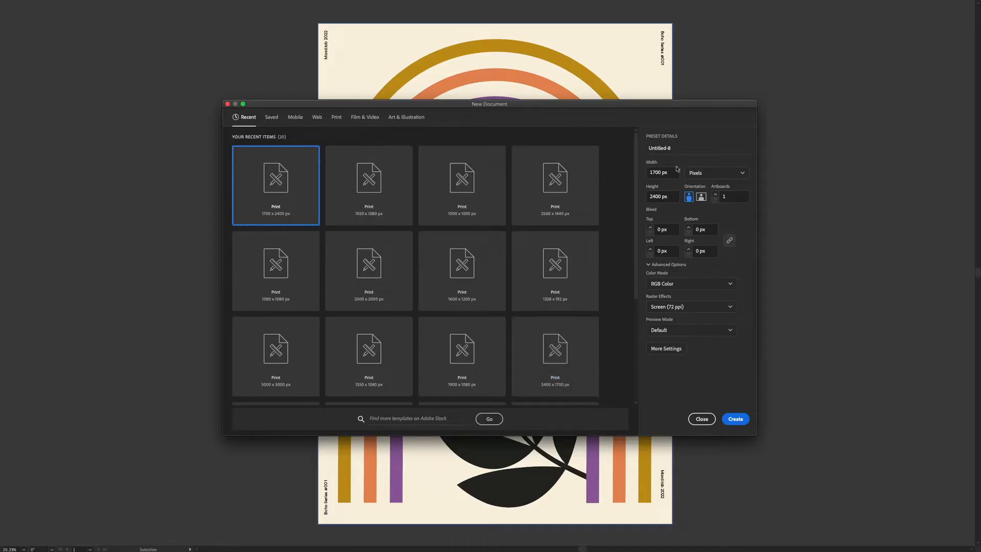
- Create a new 1700 × 2400 px portrait document from the New Document dialog
click(663, 196)
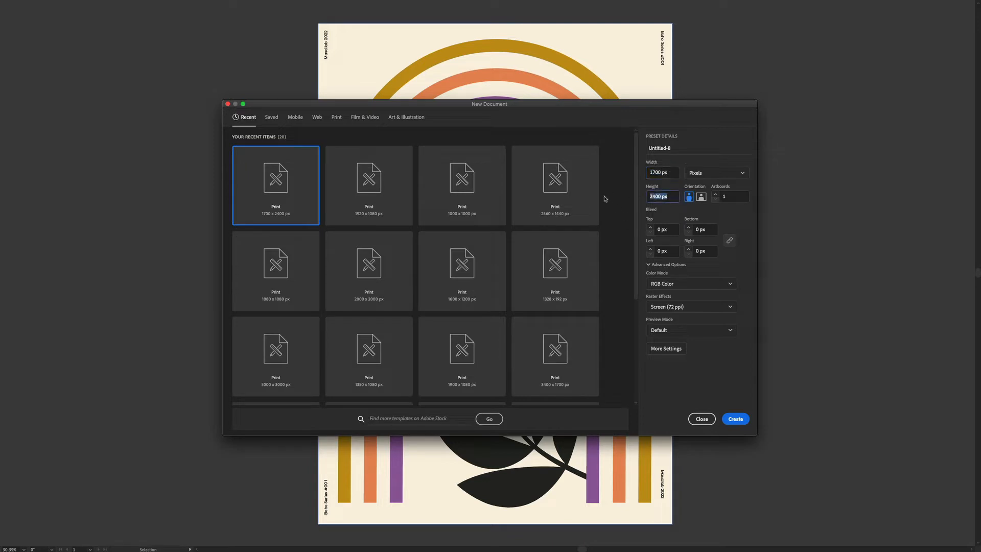
mouse_move(684, 314)
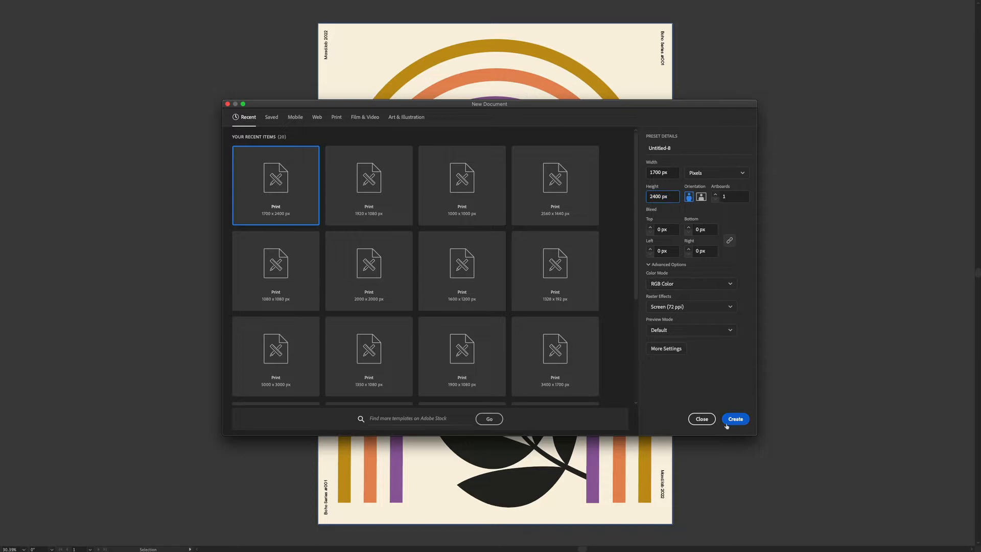
click(735, 419)
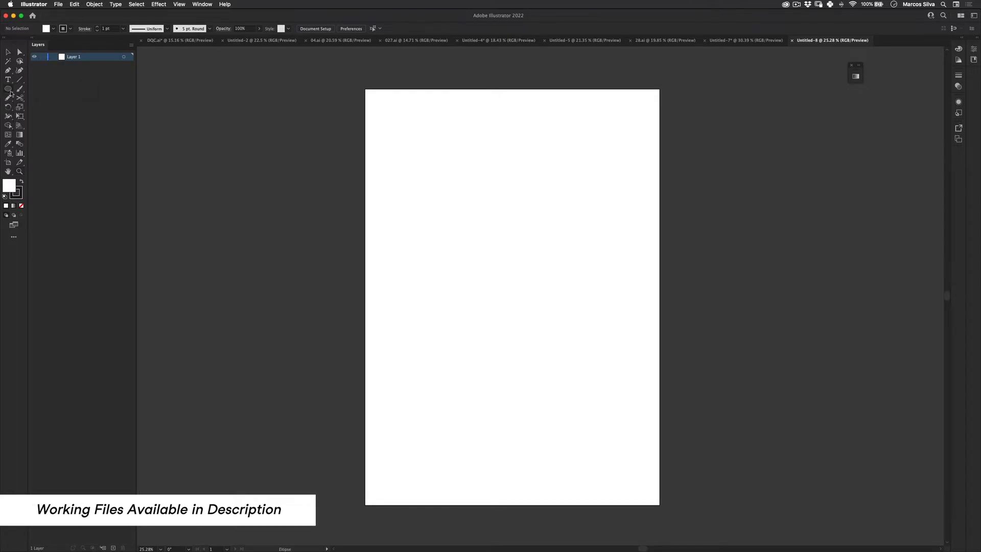
- Draw a tall rectangle outline and delete its bottom edge, leaving an upside-down U
click(9, 88)
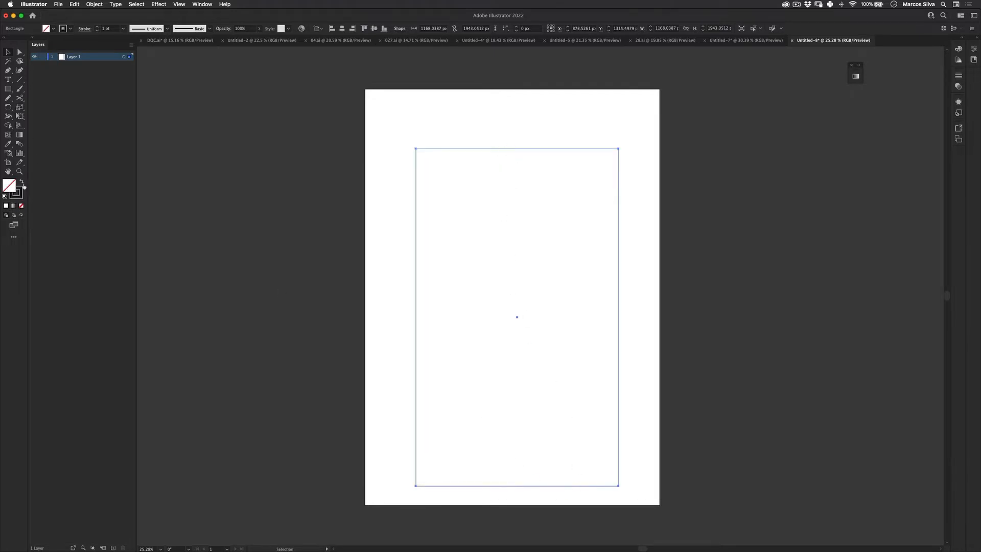
click(112, 28)
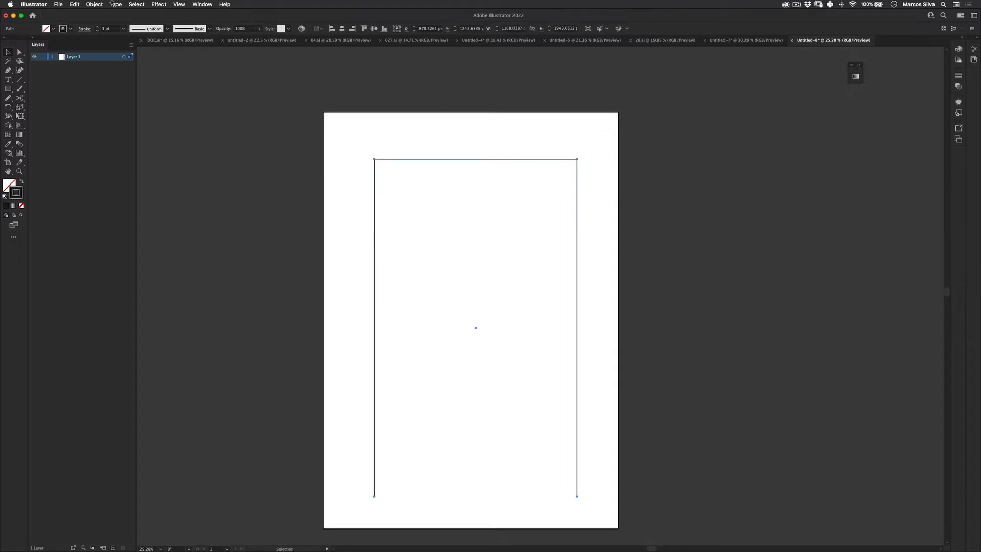
- Paste a copy of the U outline in front and scale it down to nest inside the original
click(74, 4)
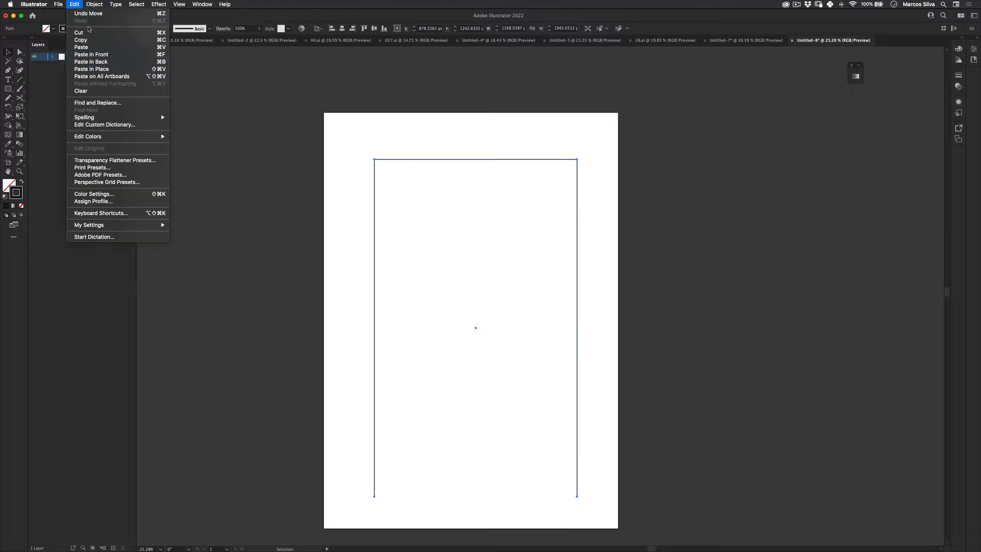
mouse_move(92, 69)
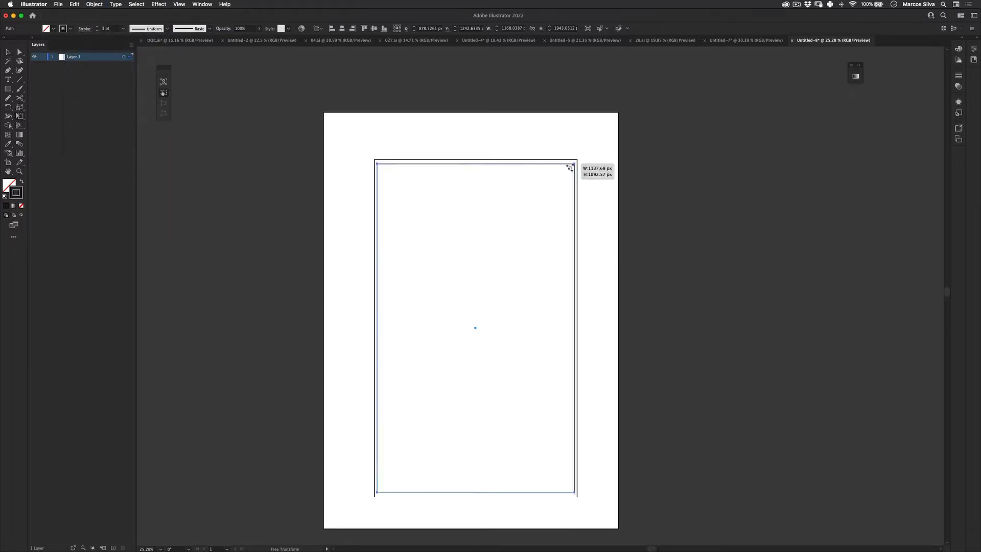
drag(571, 165, 539, 201)
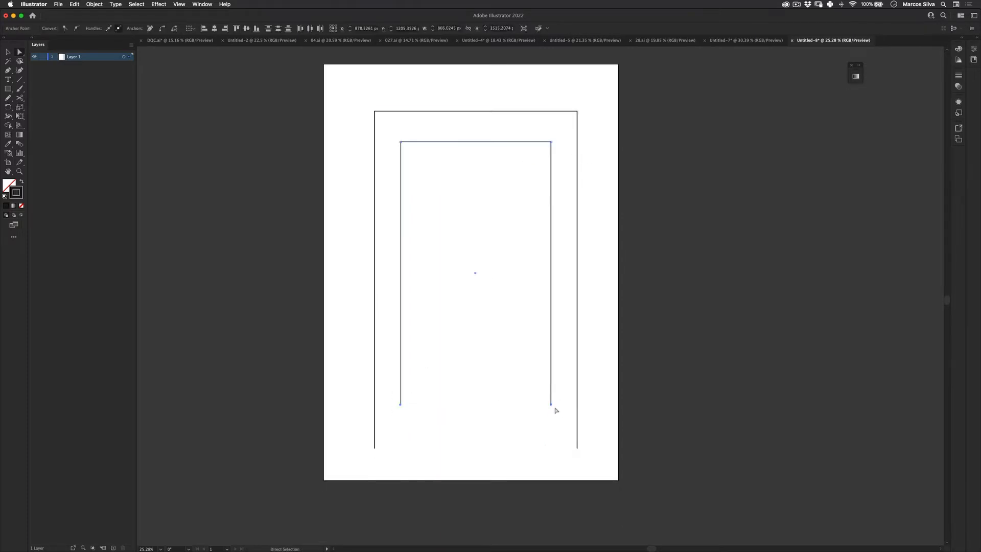
click(619, 247)
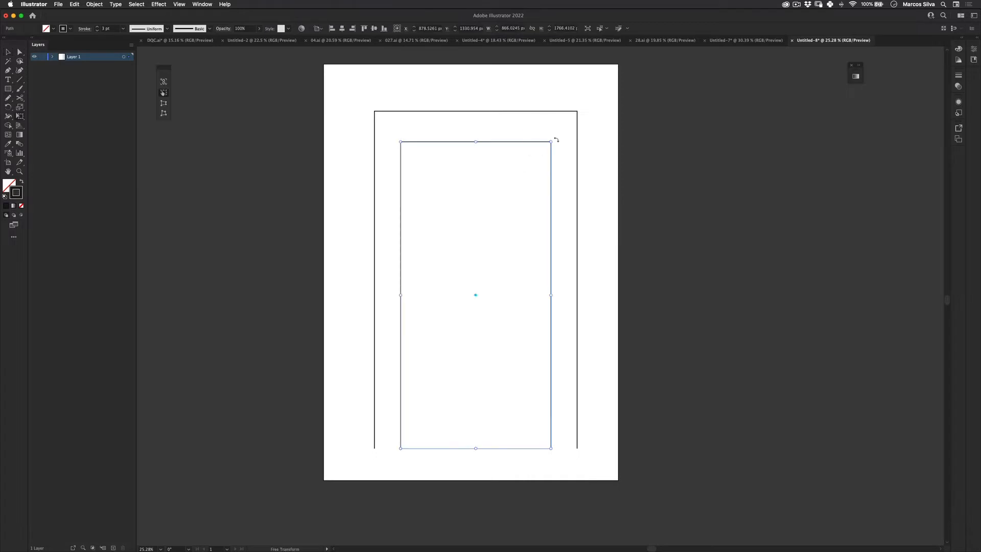
drag(551, 142, 540, 165)
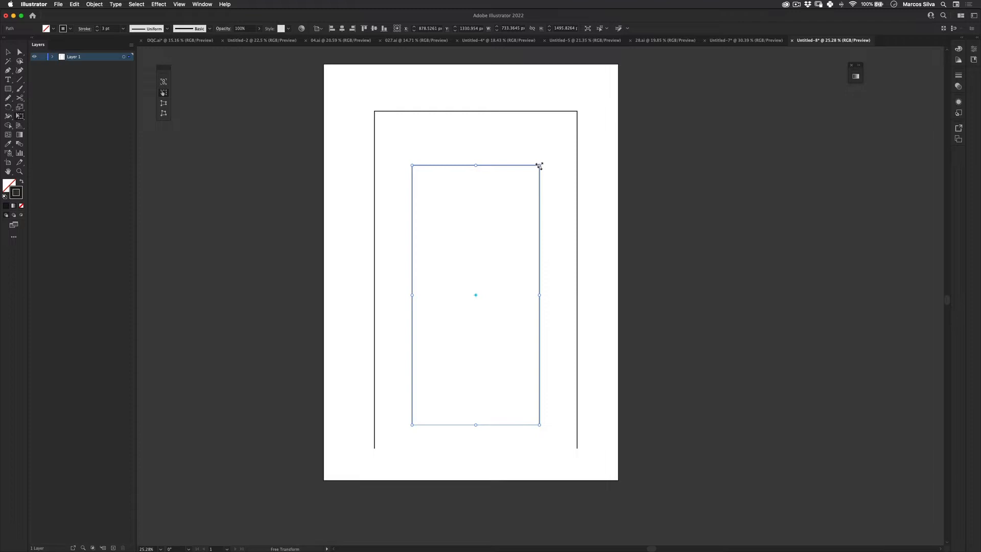
drag(539, 165, 534, 175)
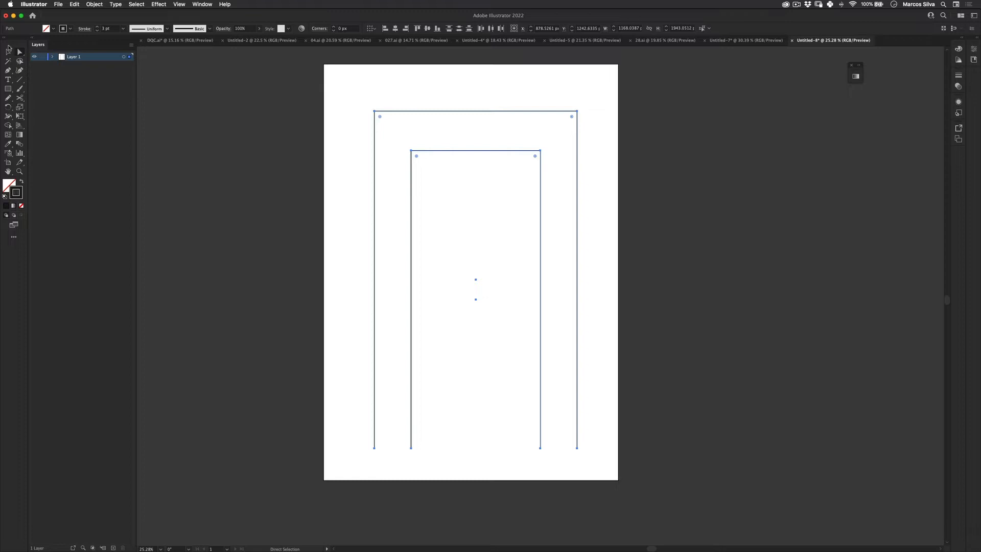
- Fully round the top corners of both outlines into arches and select them together
drag(416, 156, 439, 178)
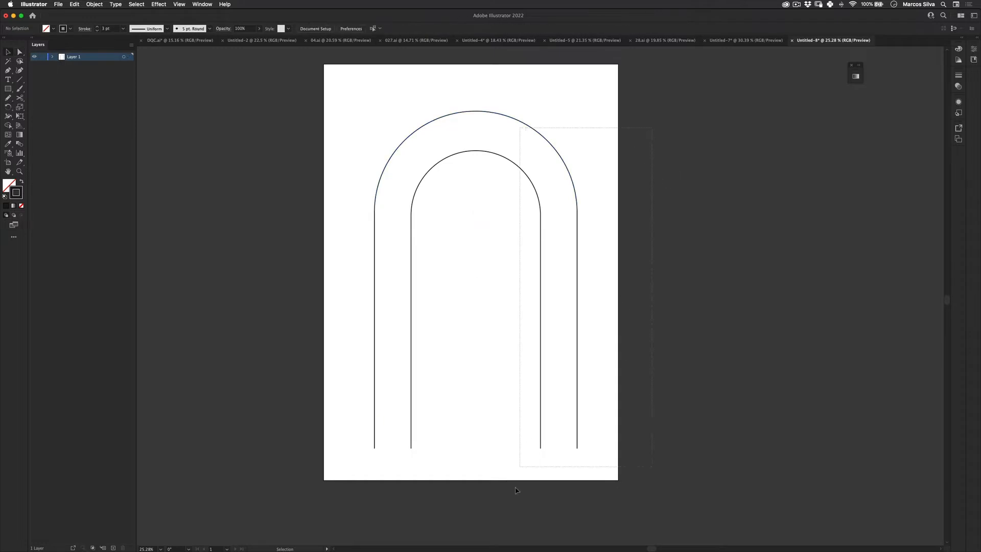
click(94, 4)
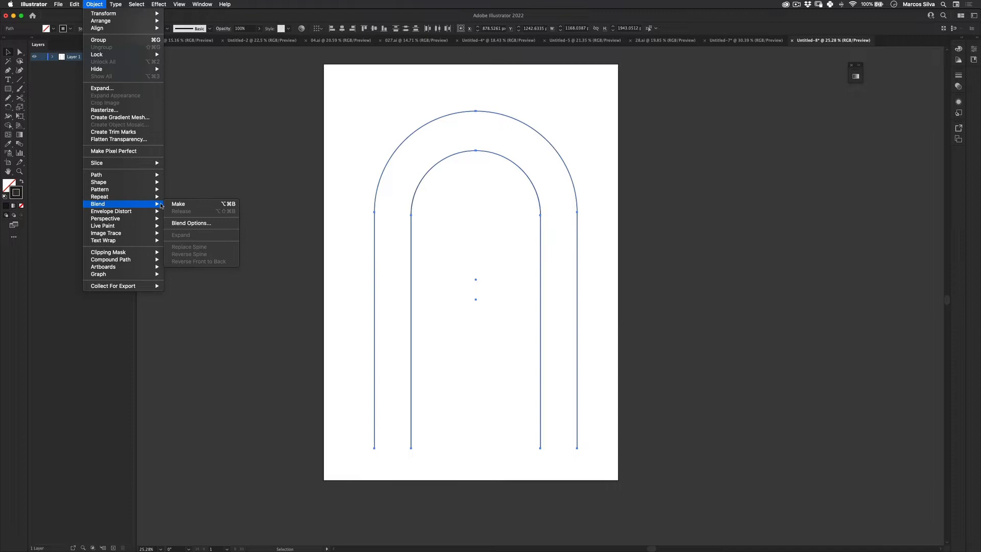
- Make a blend between the two arches with Specified Steps so one middle arch appears
click(177, 205)
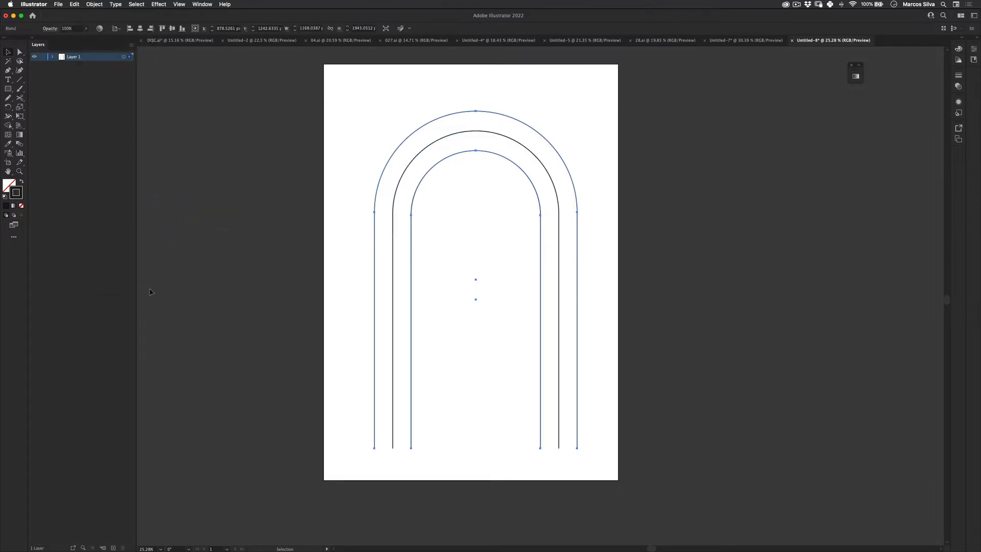
mouse_move(32, 183)
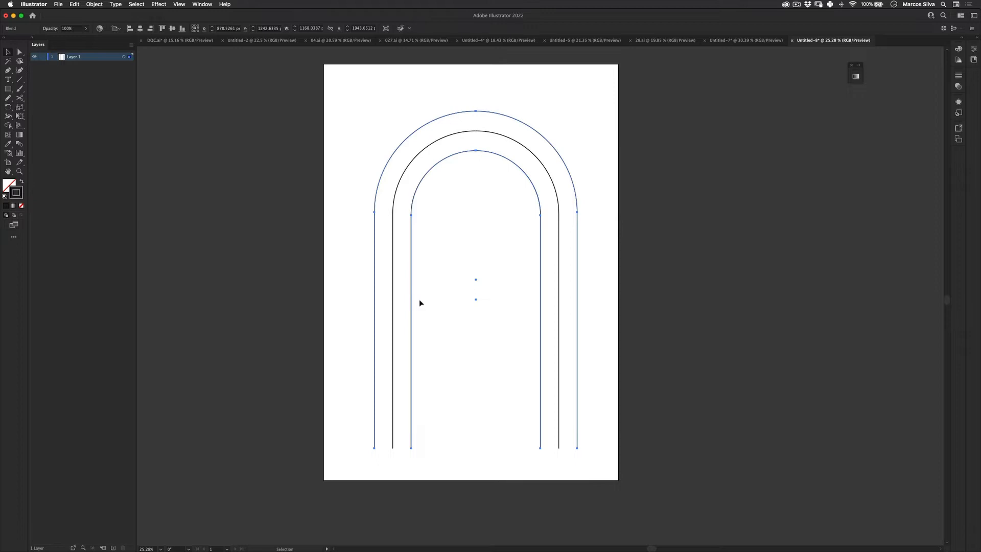
click(94, 4)
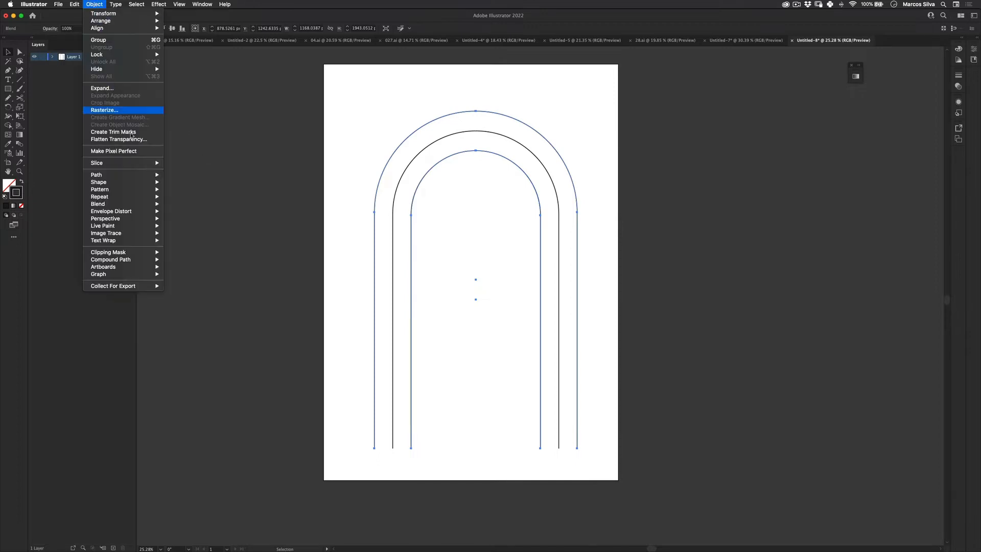
mouse_move(98, 203)
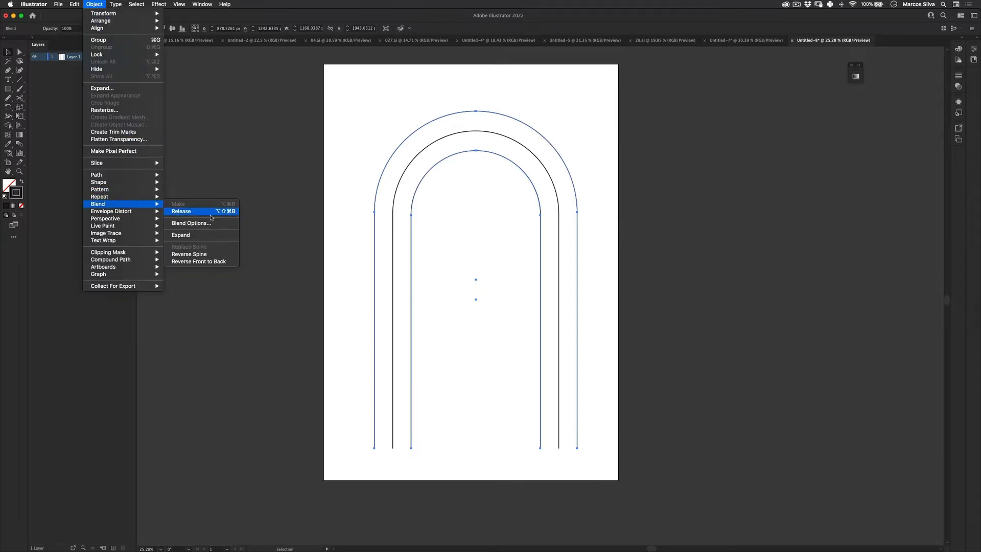
click(190, 223)
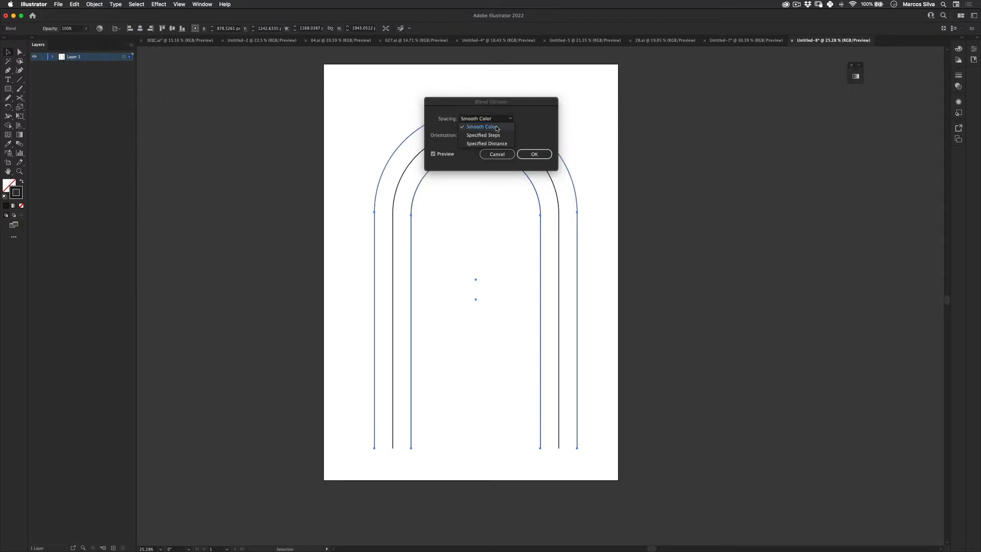
click(484, 135)
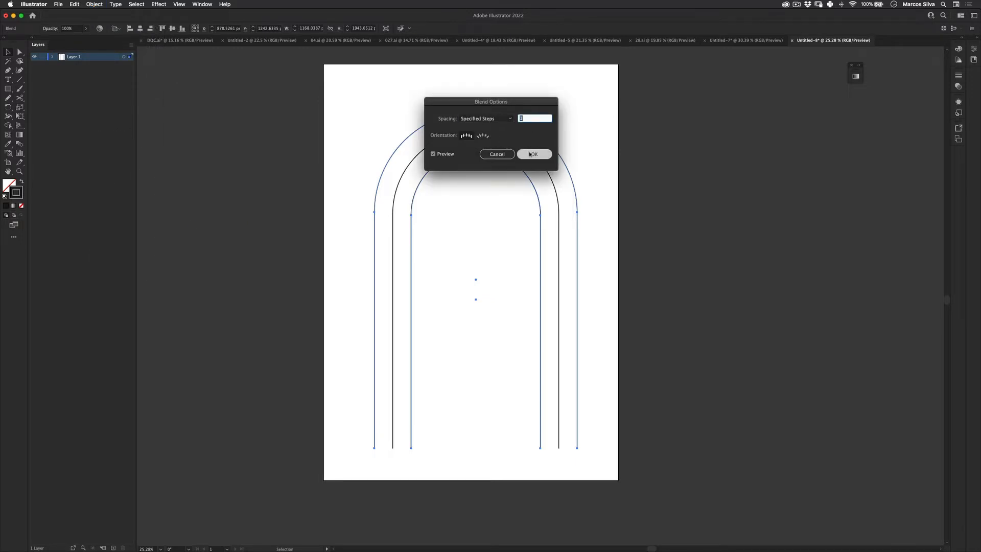
click(533, 154)
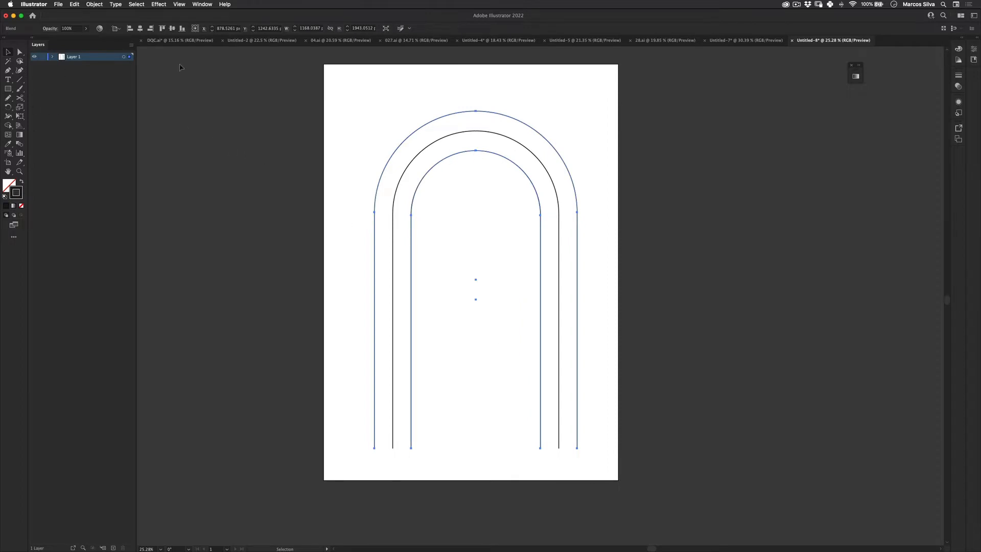
click(94, 4)
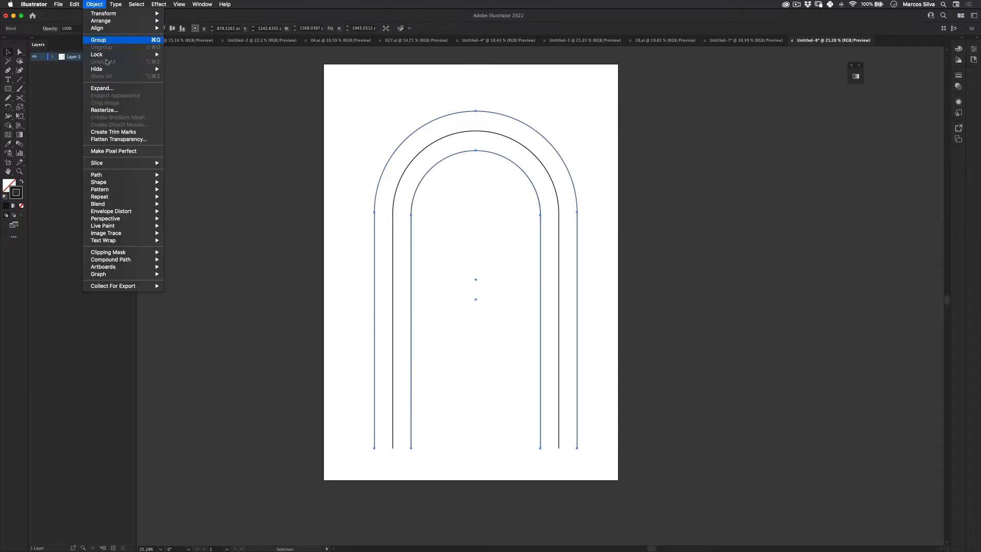
- Expand the blend into separate arches and give them a 70 pt black stroke
click(101, 88)
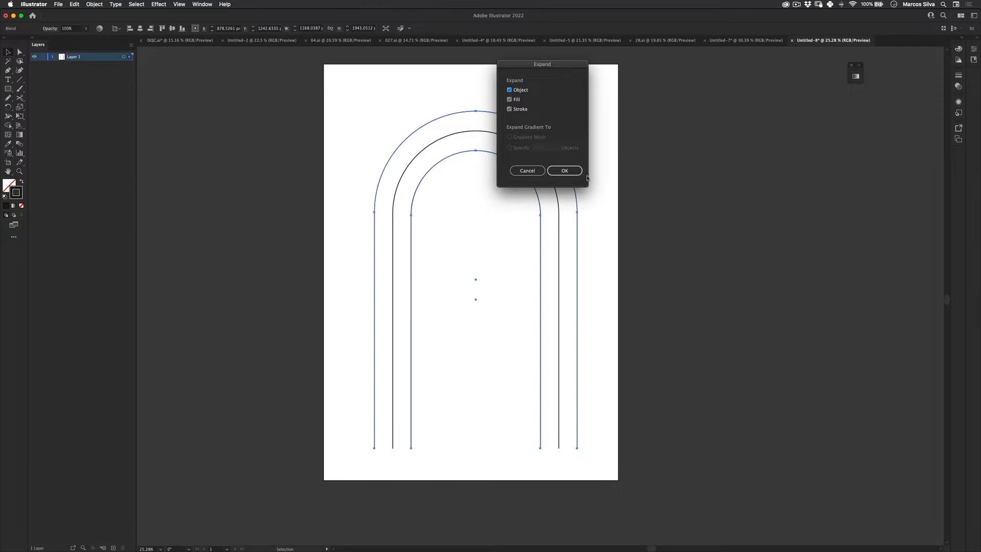
click(564, 171)
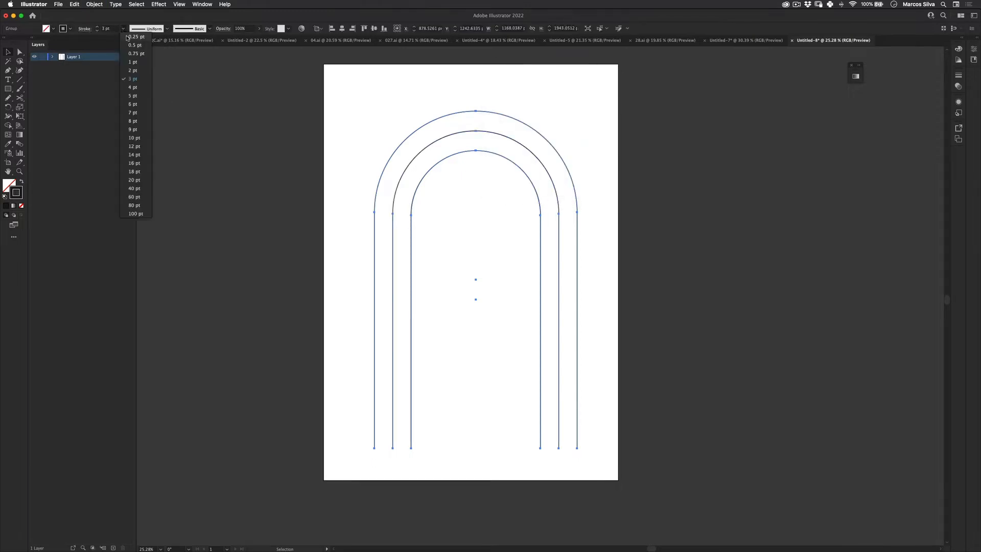
click(134, 188)
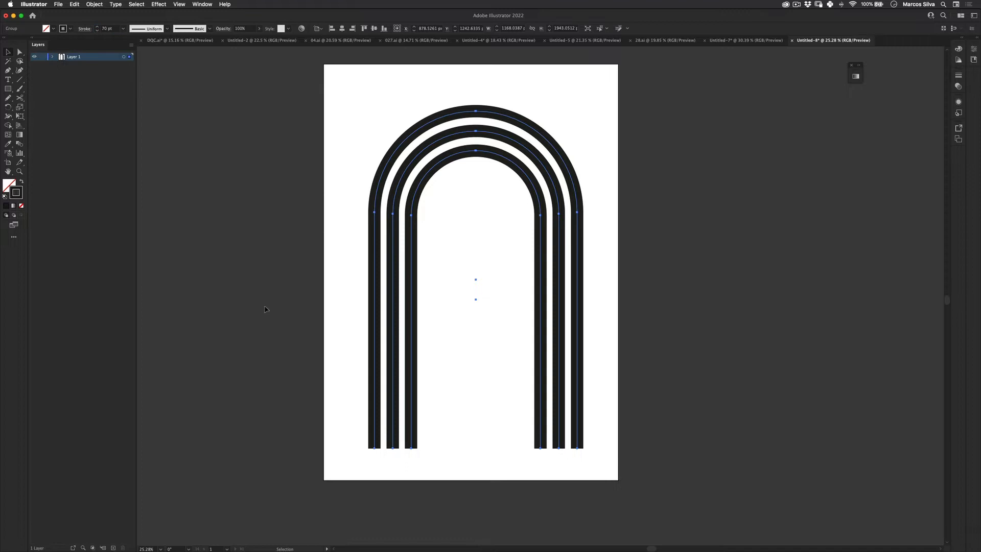
- Expand the thick strokes into filled shapes and move the arches to the page centre
click(95, 4)
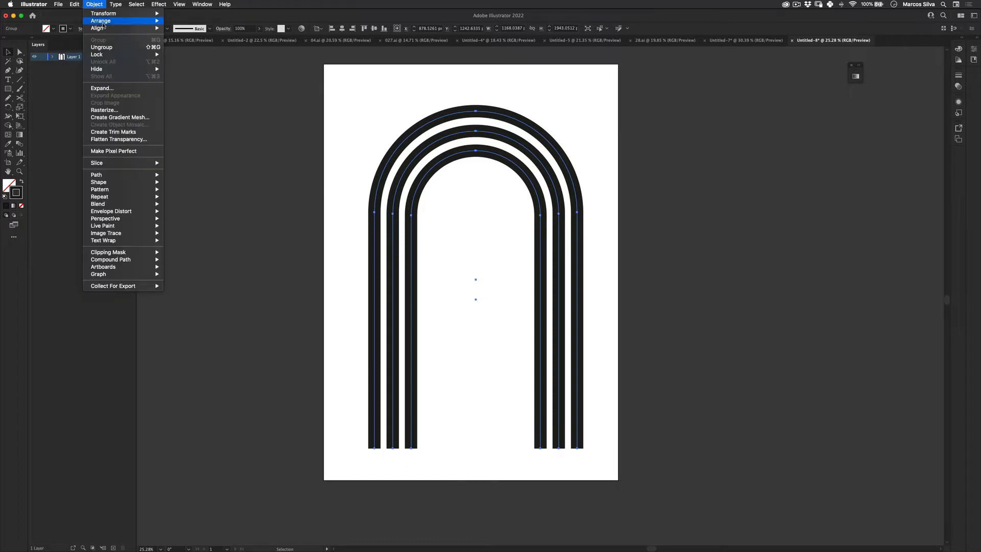
click(102, 88)
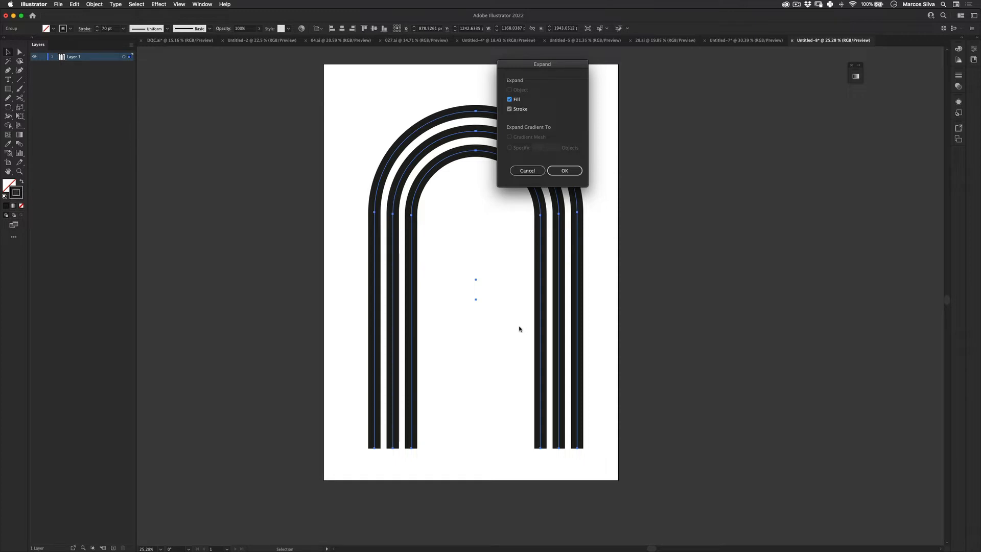
click(563, 171)
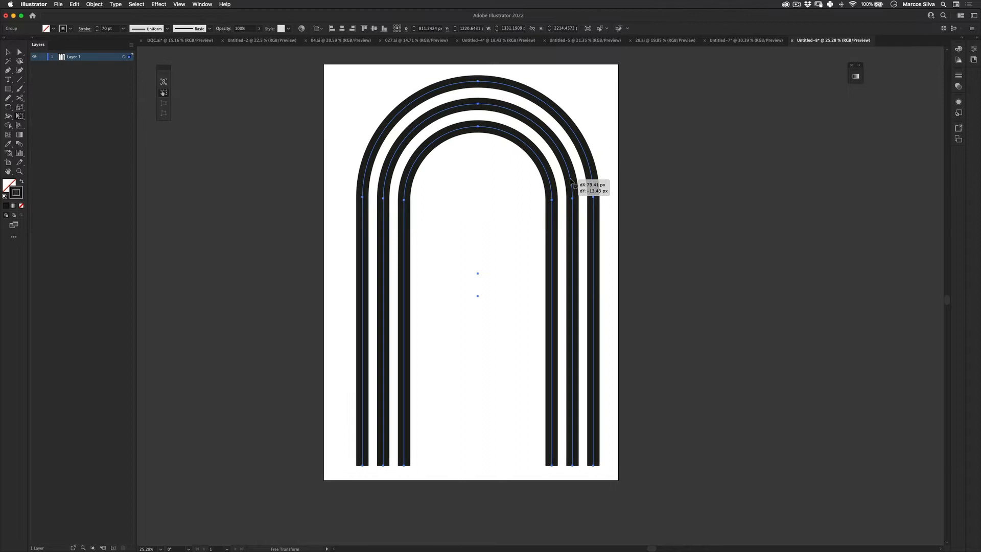
drag(571, 199, 596, 274)
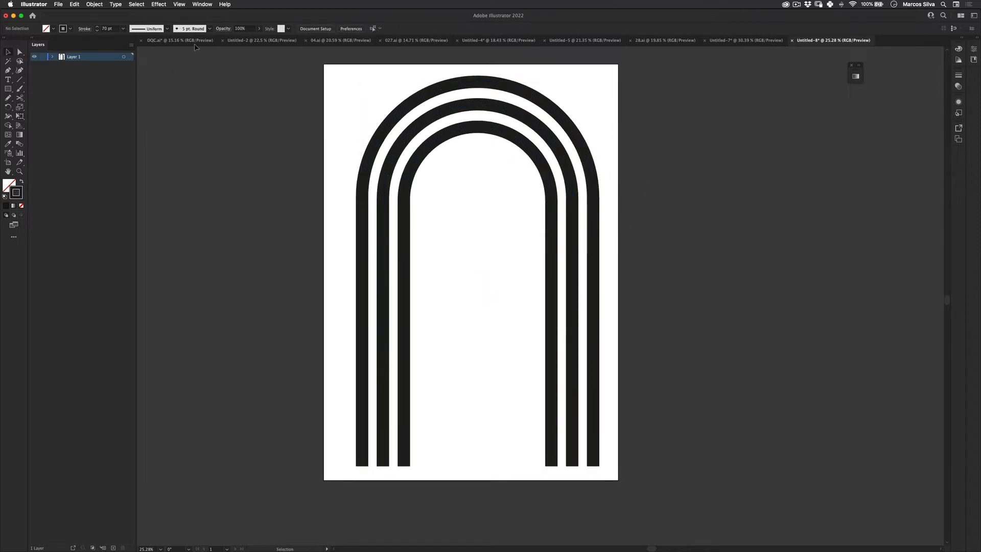
- Load the Impressionism swatch library and draw a page-sized cream background behind the arches
click(202, 4)
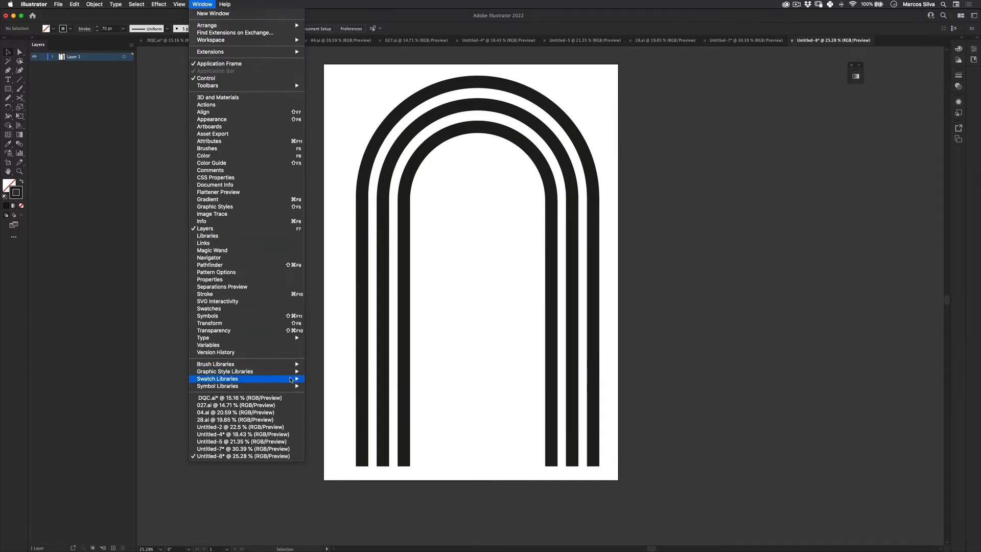
mouse_move(326, 378)
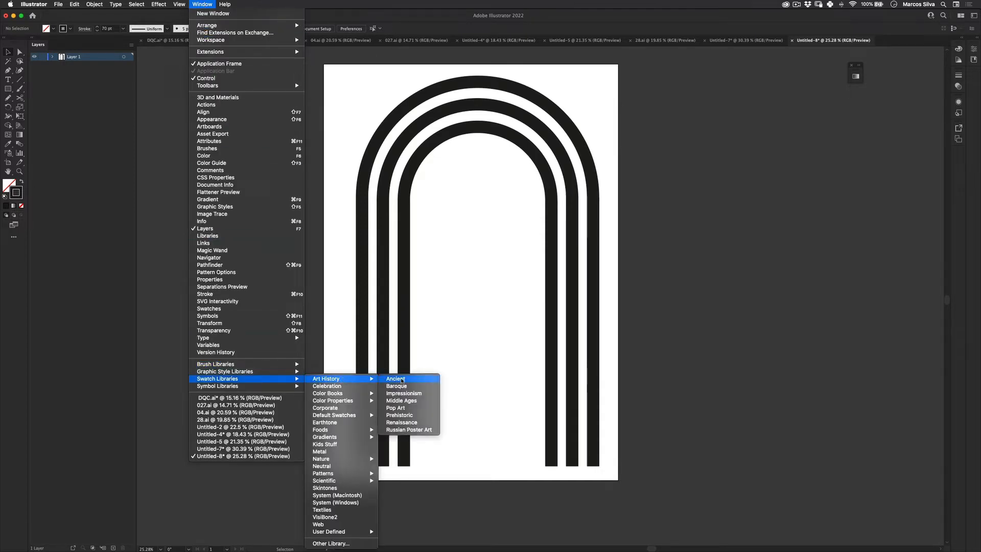
mouse_move(404, 392)
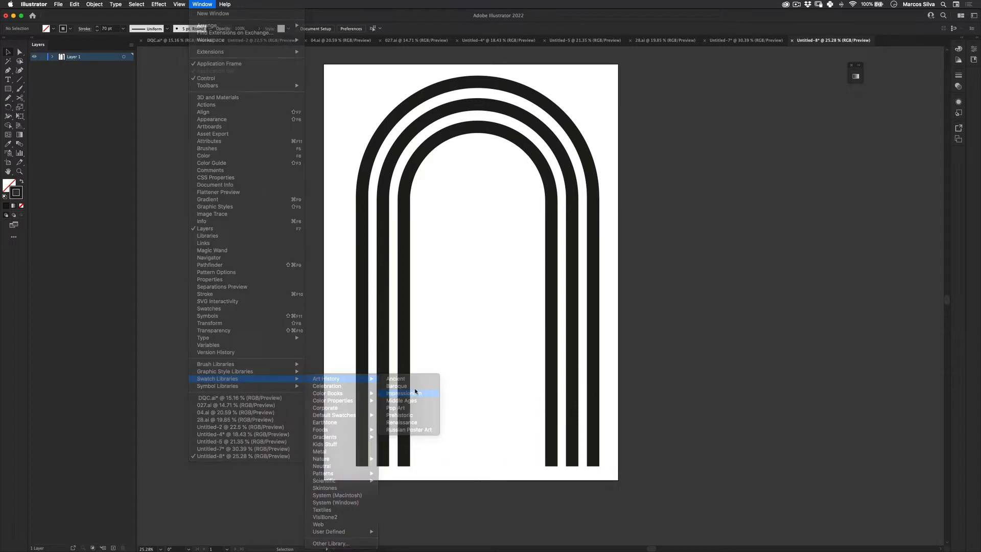
click(401, 392)
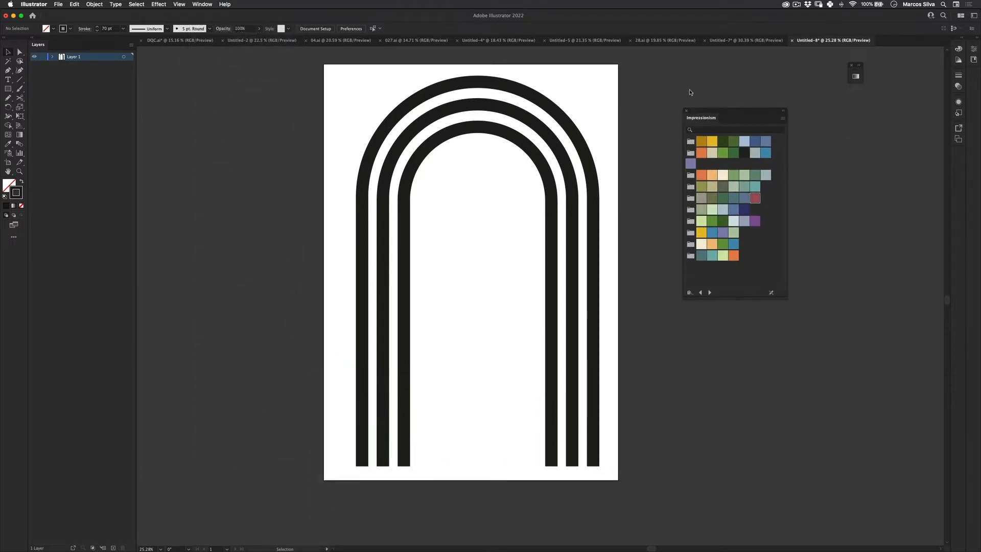
drag(701, 117, 678, 93)
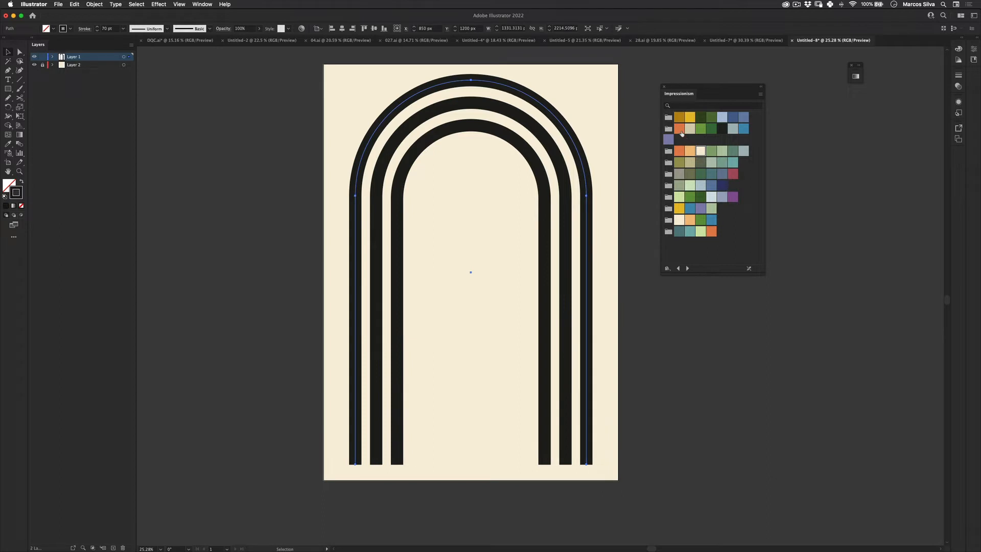
- Fill the outer arch orange, the middle yellow and the inner pale peach from the swatches
click(681, 128)
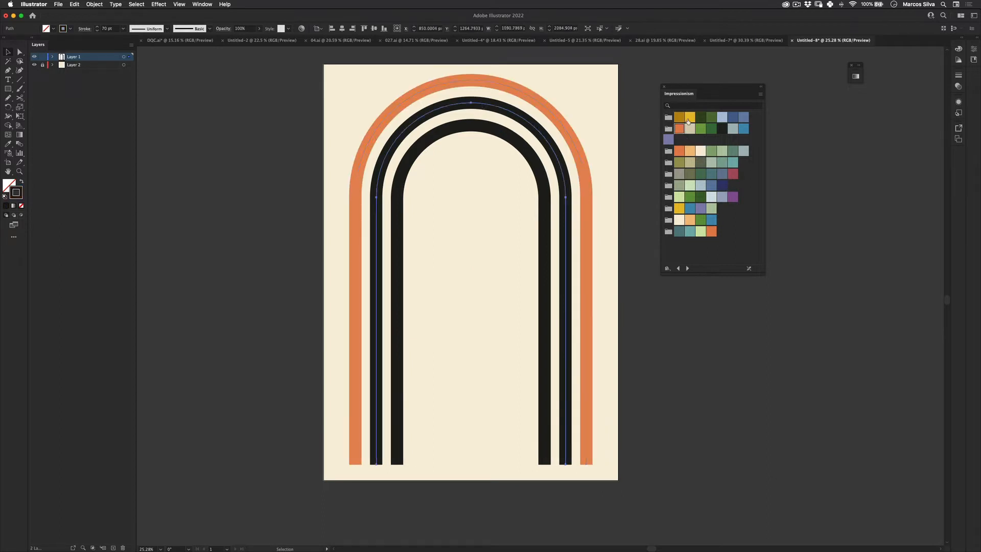
click(690, 117)
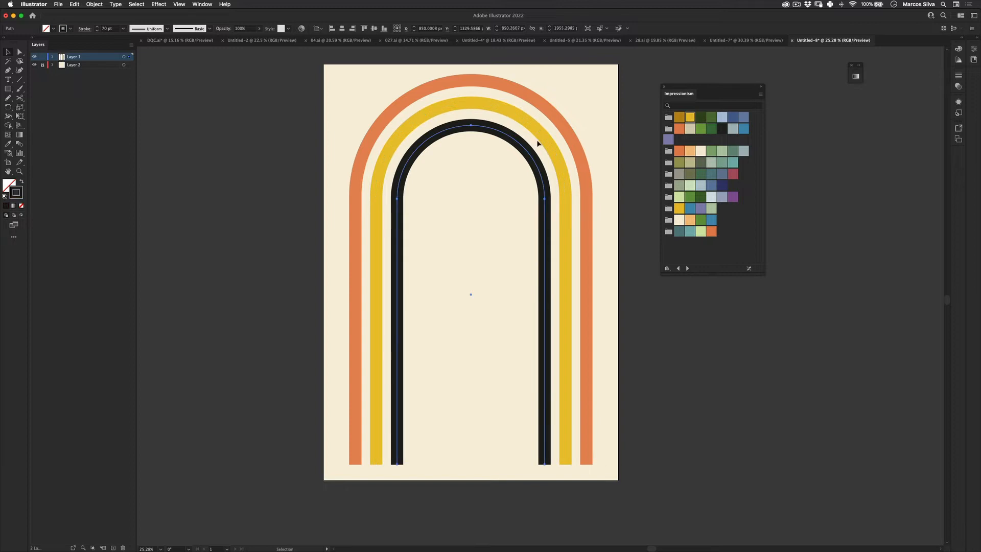
click(690, 220)
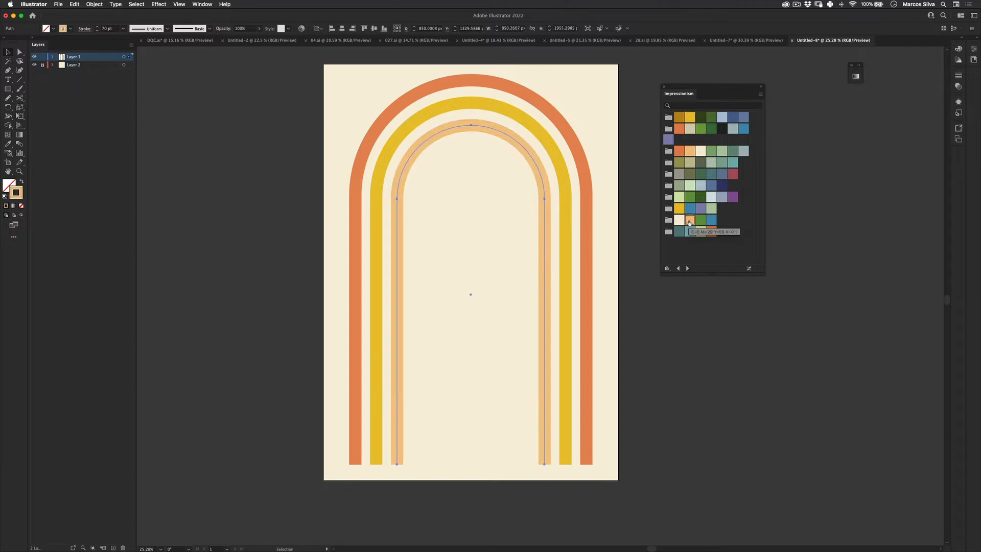
click(690, 207)
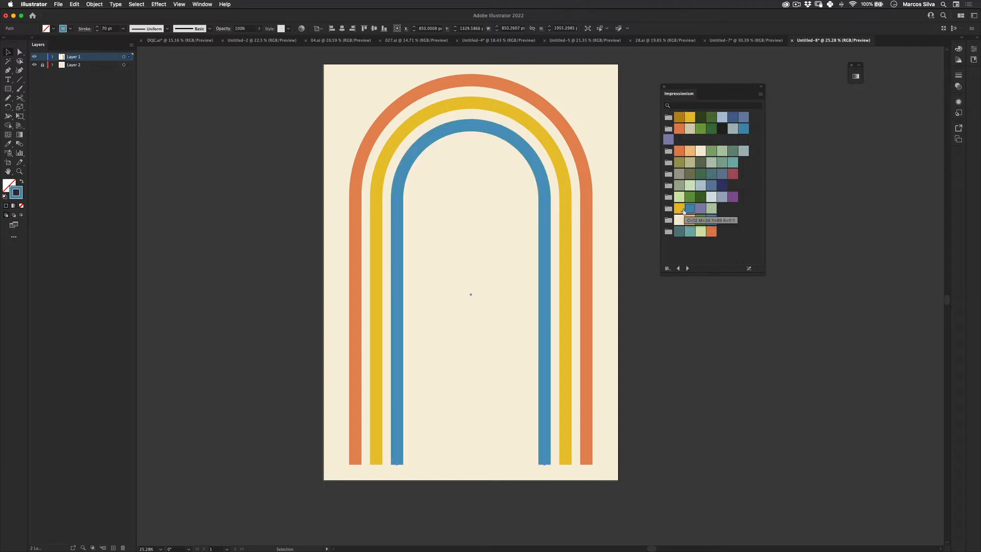
click(681, 220)
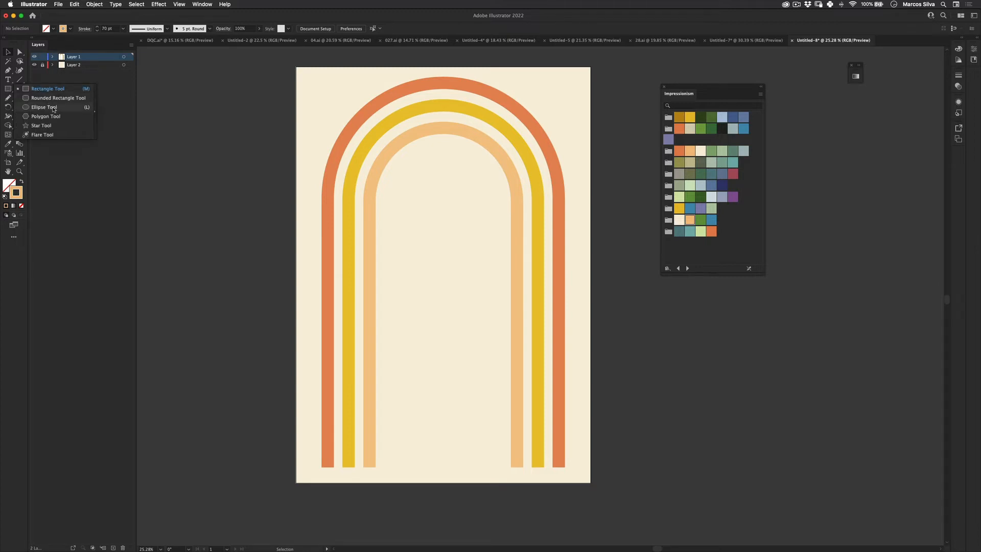
- Draw a circle near the top inside the inner arch with the Ellipse tool and fill it deep red
click(44, 108)
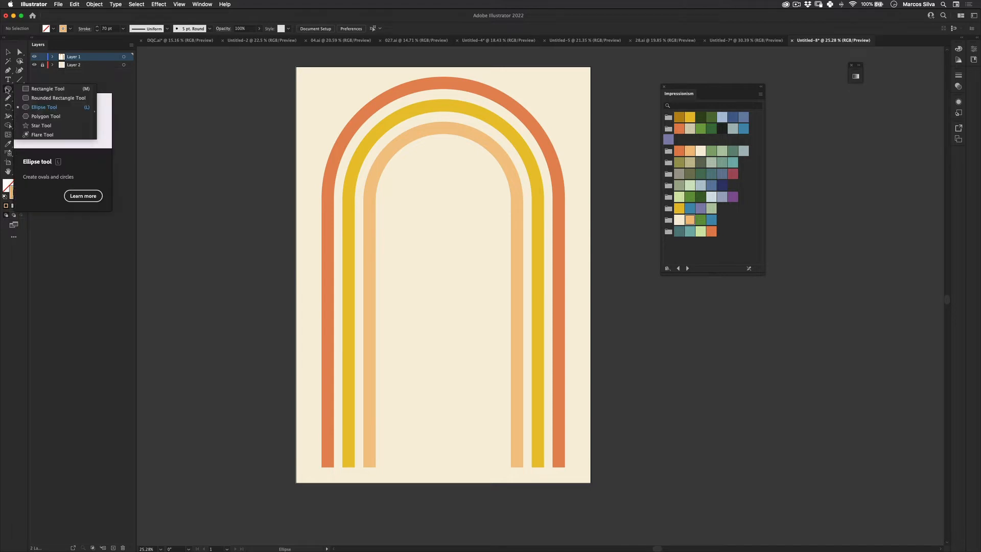
click(44, 107)
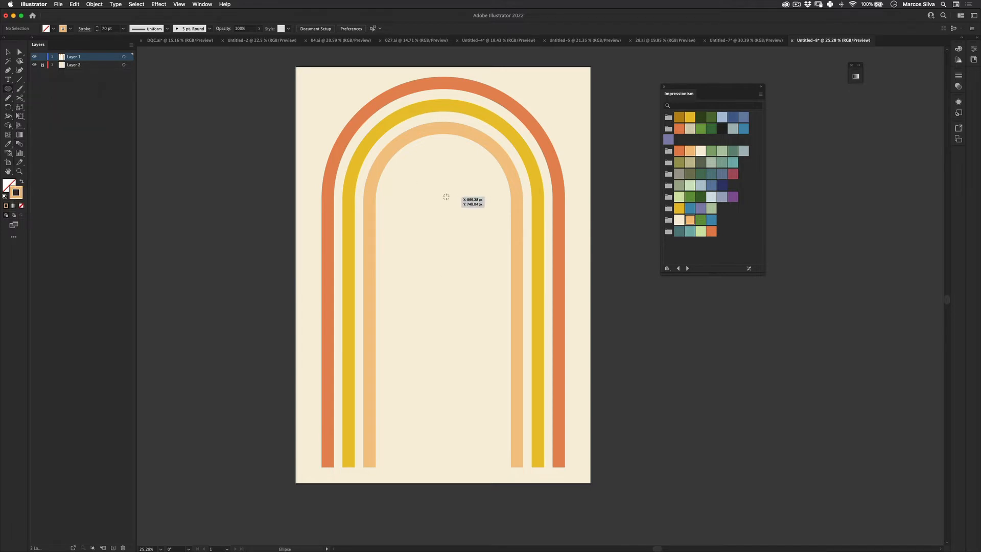
drag(446, 196, 481, 196)
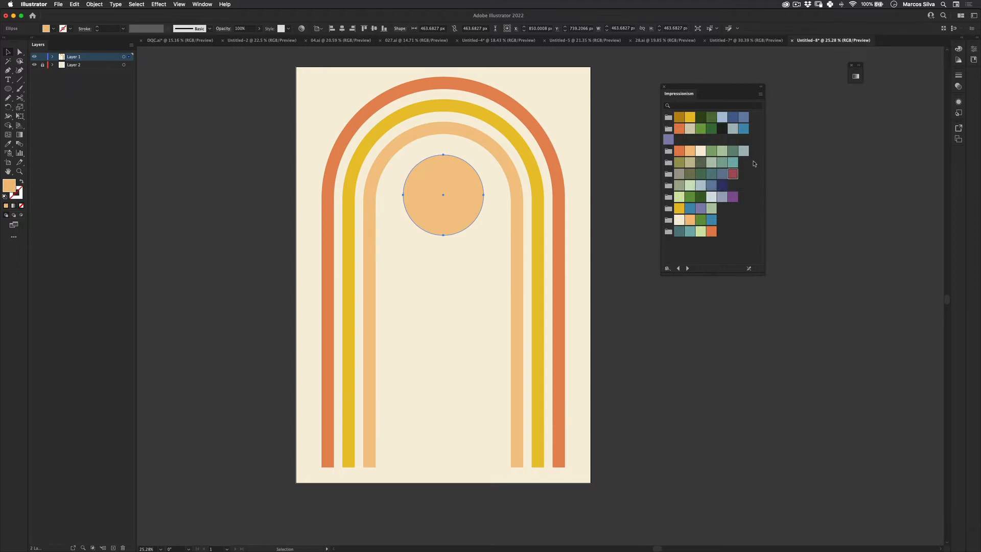
click(733, 173)
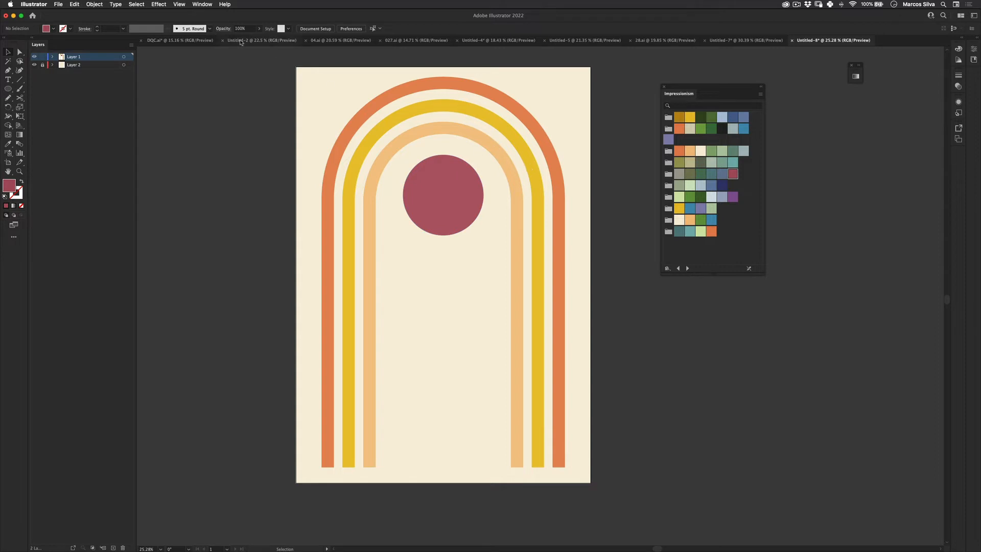
- Apply a Roughen distort effect to the red circle, then view the finished reference poster
click(442, 195)
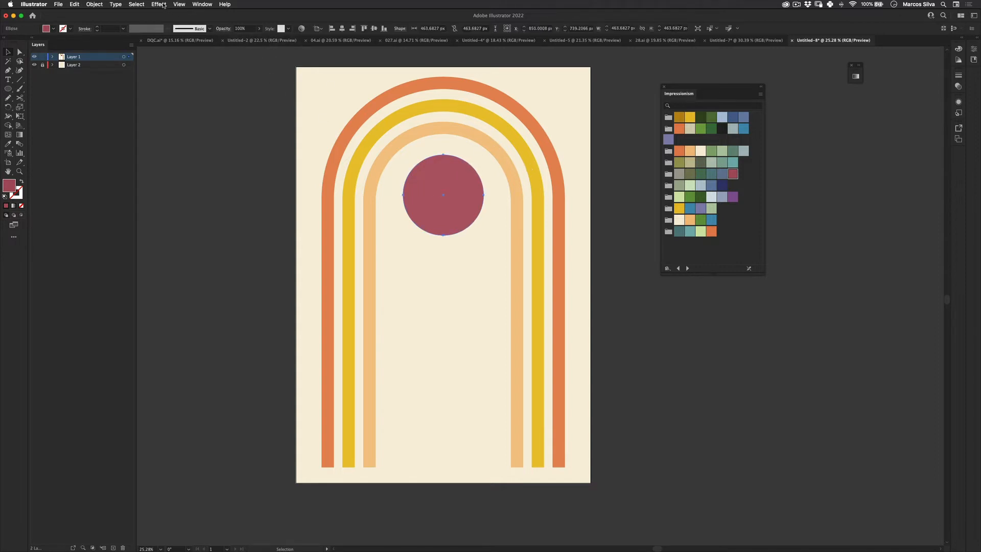
click(159, 4)
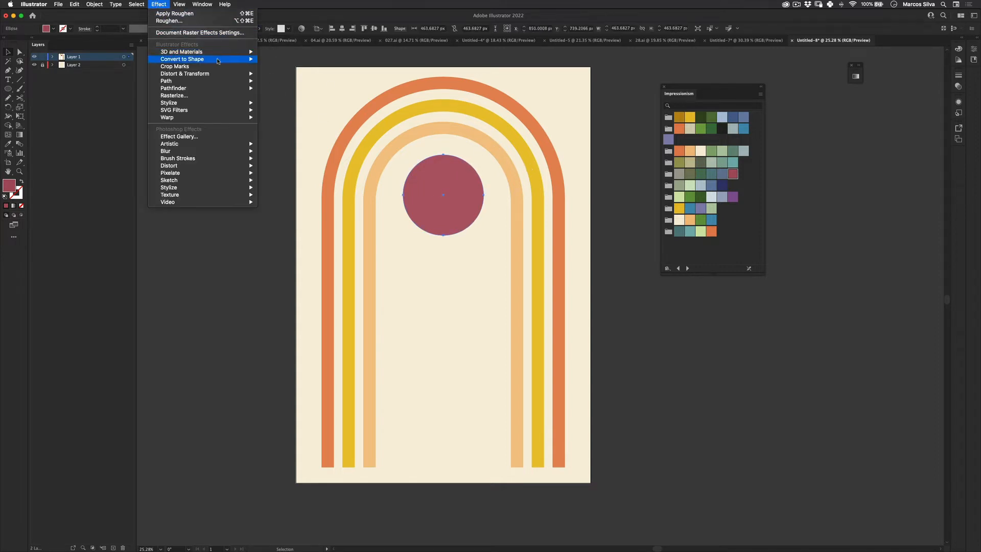
mouse_move(185, 74)
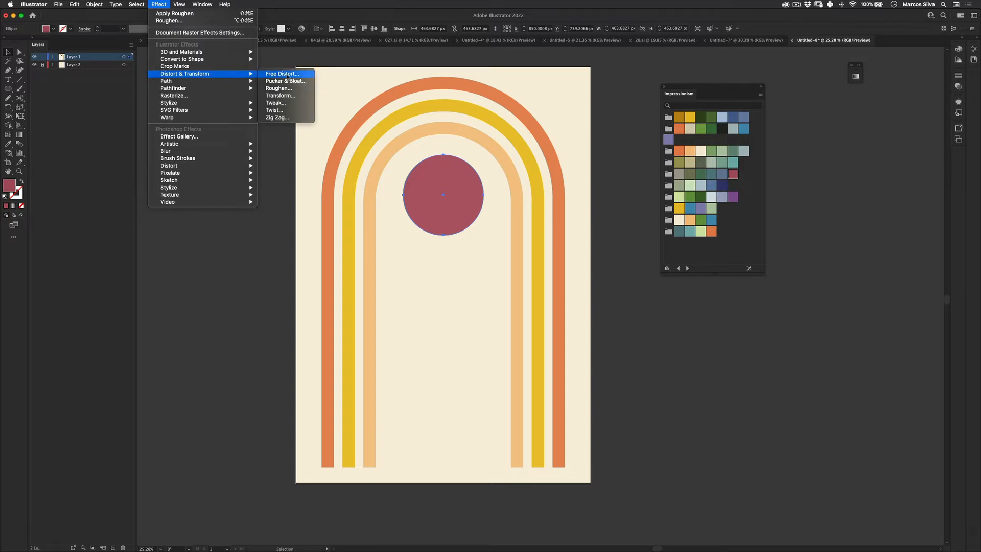
mouse_move(278, 88)
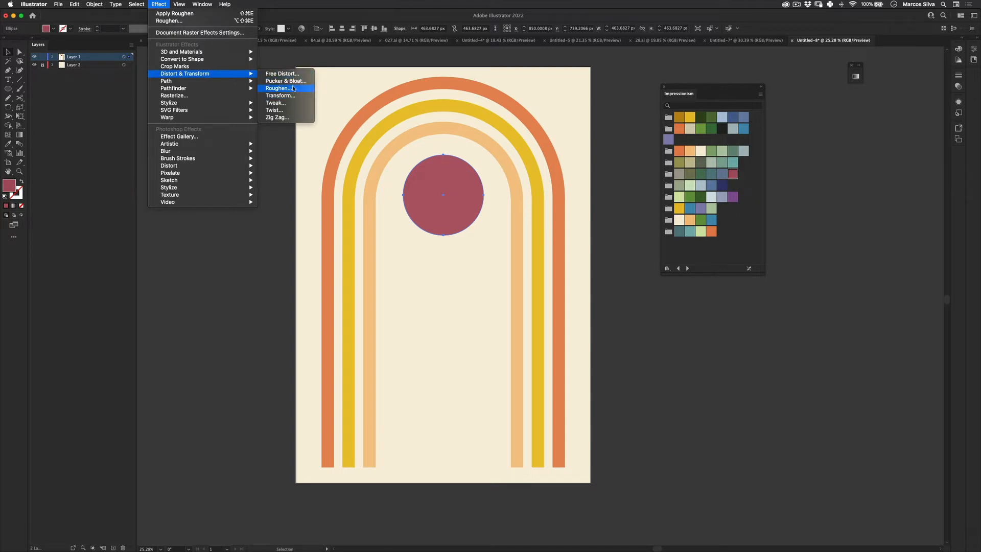
click(279, 88)
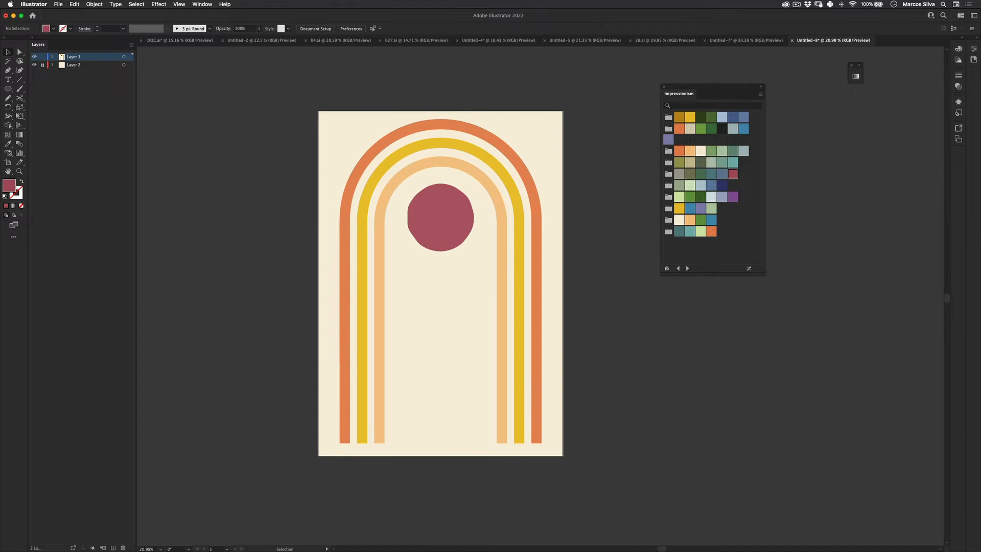
click(744, 40)
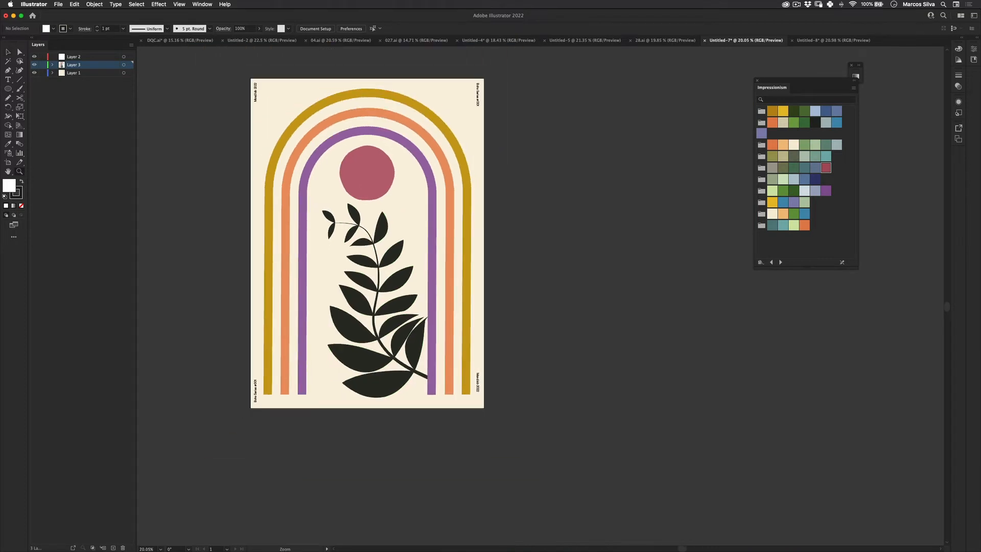
- Compare the reference poster with the working document and recolour the inner arch purple
click(832, 40)
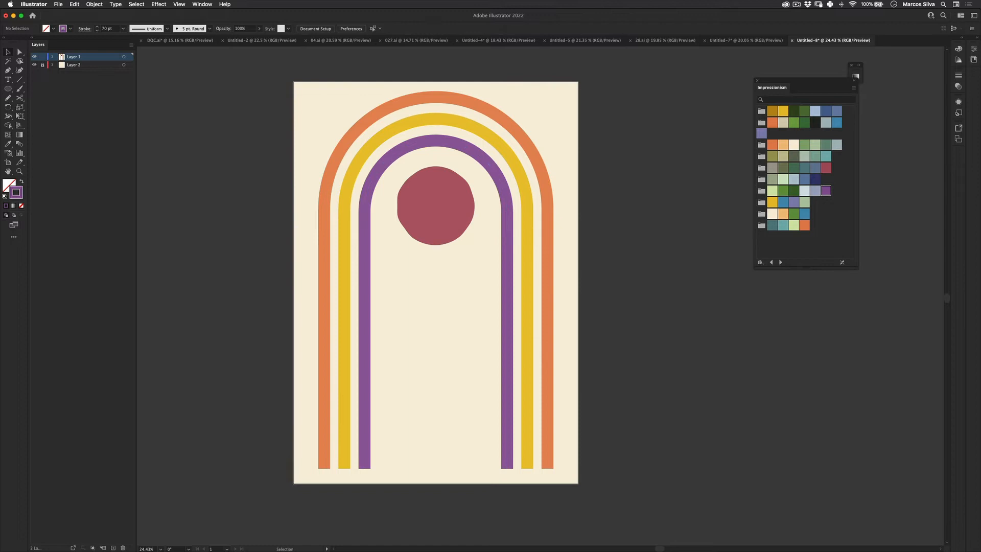
click(745, 40)
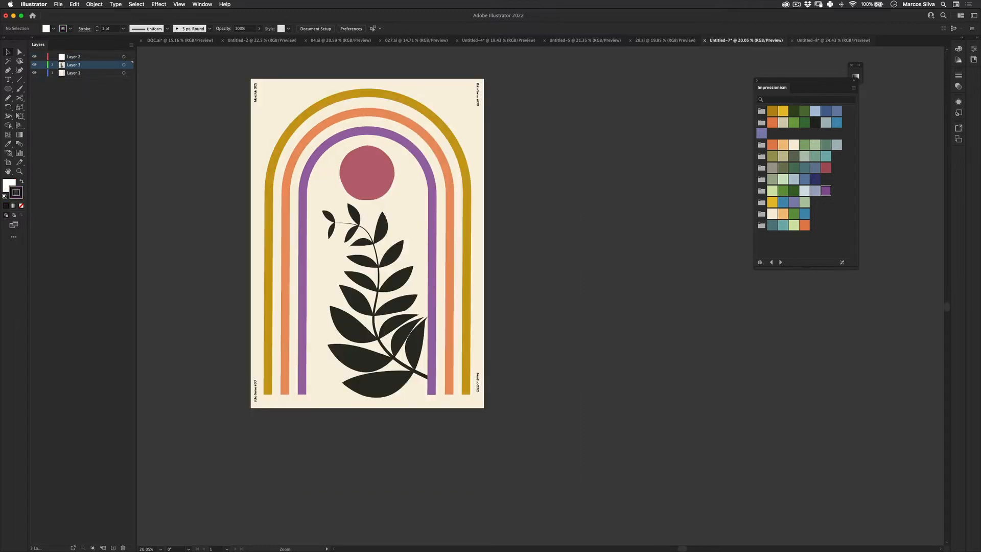
click(832, 39)
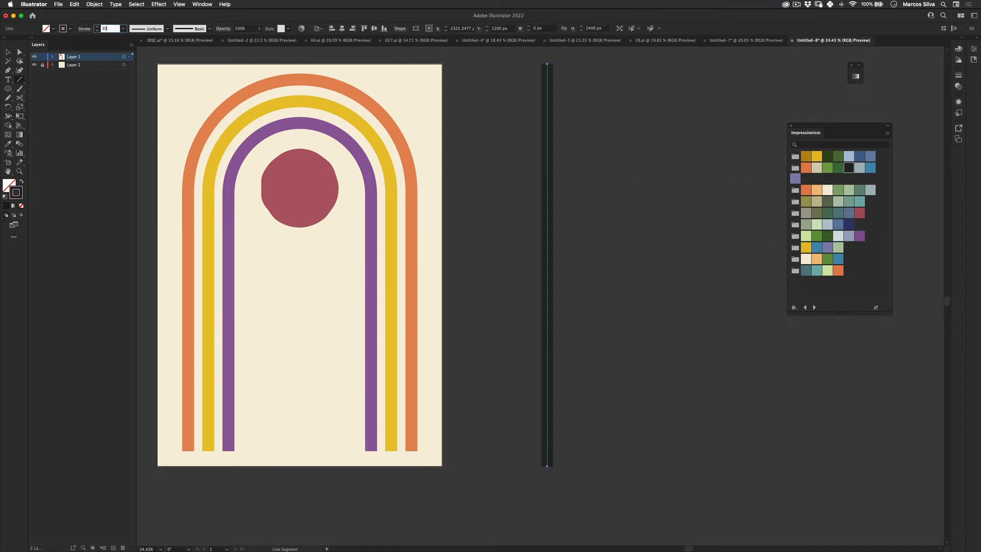
- Give the vertical stem a heavier stroke and a tapering width profile
click(572, 149)
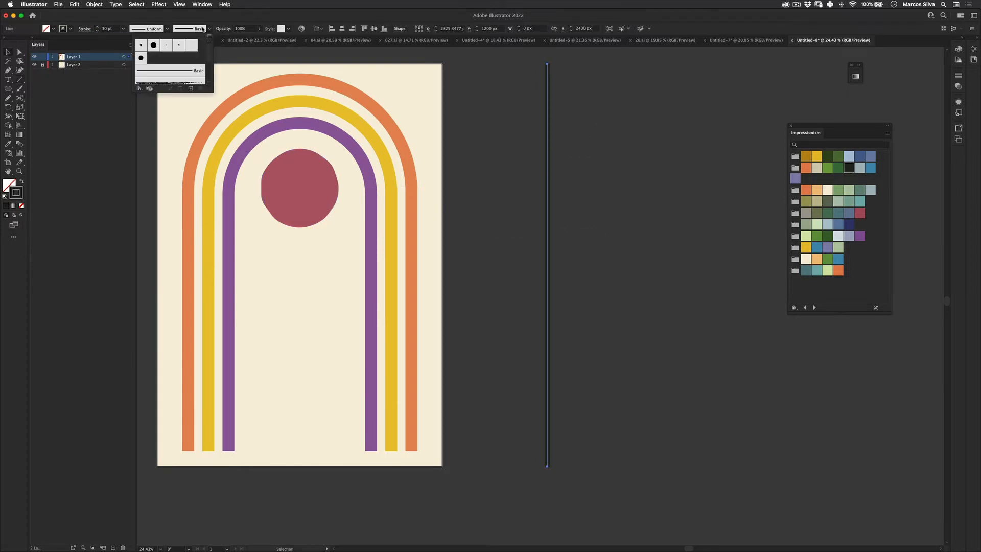
click(167, 28)
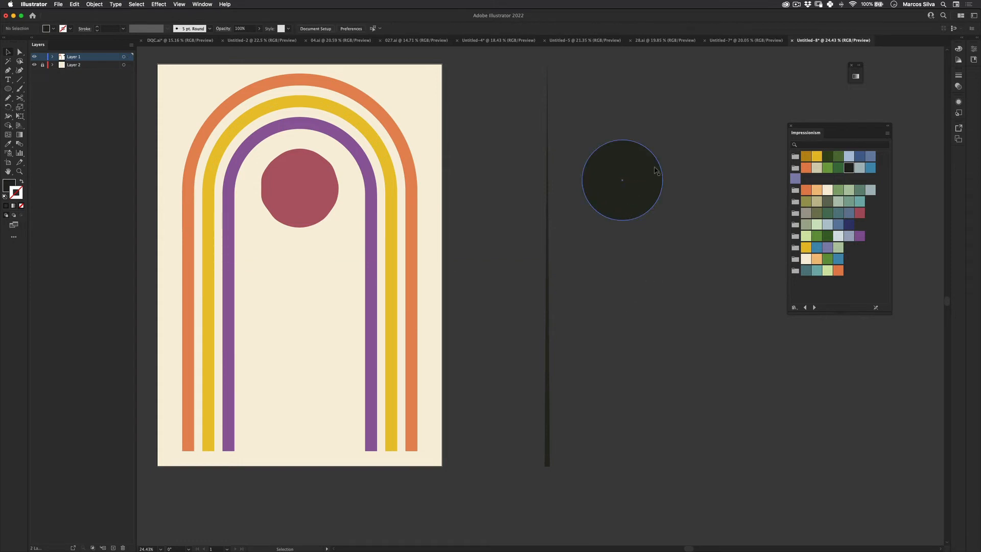
- Shape the black circle into a pointed leaf at the stem's base and place a smaller copy at its top
click(622, 180)
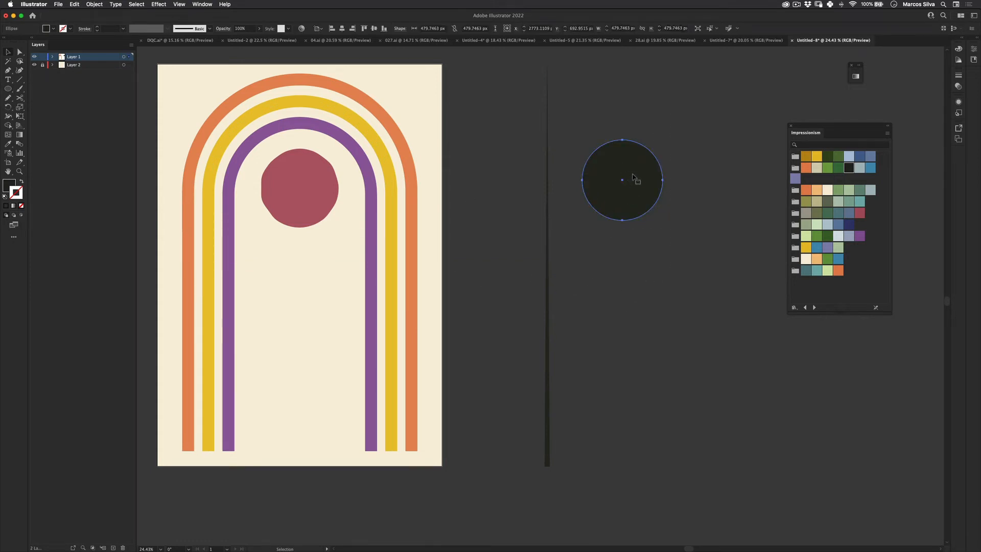
drag(622, 180, 611, 227)
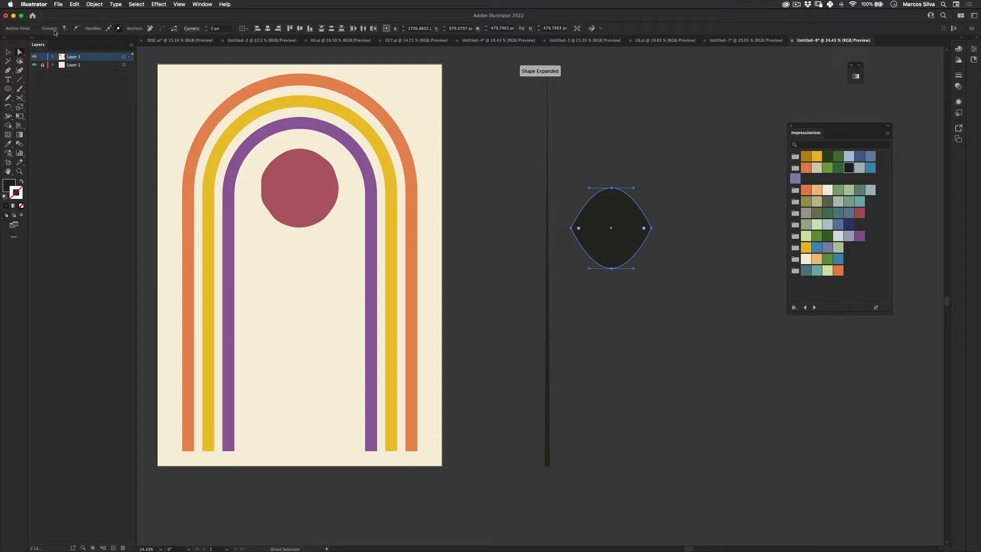
mouse_move(64, 28)
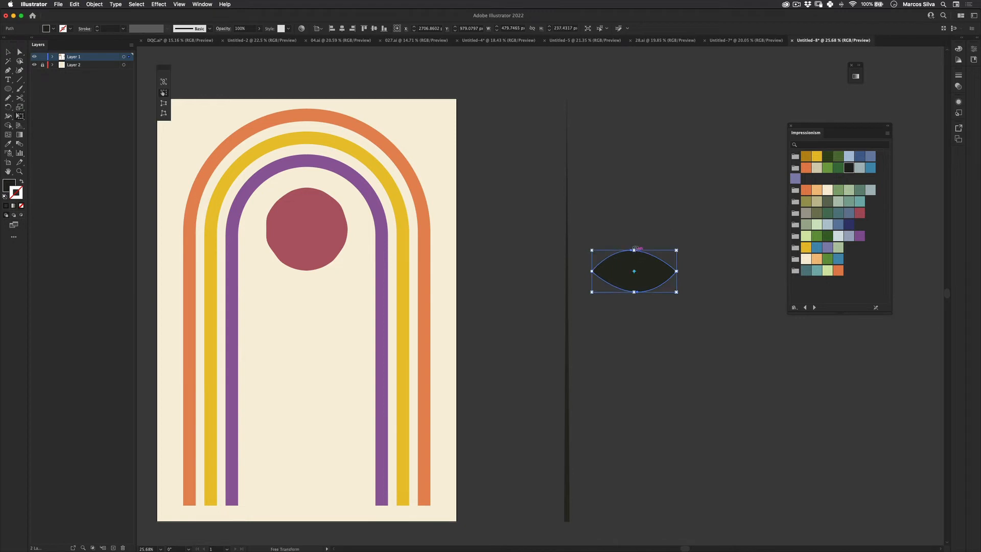
drag(633, 250, 634, 254)
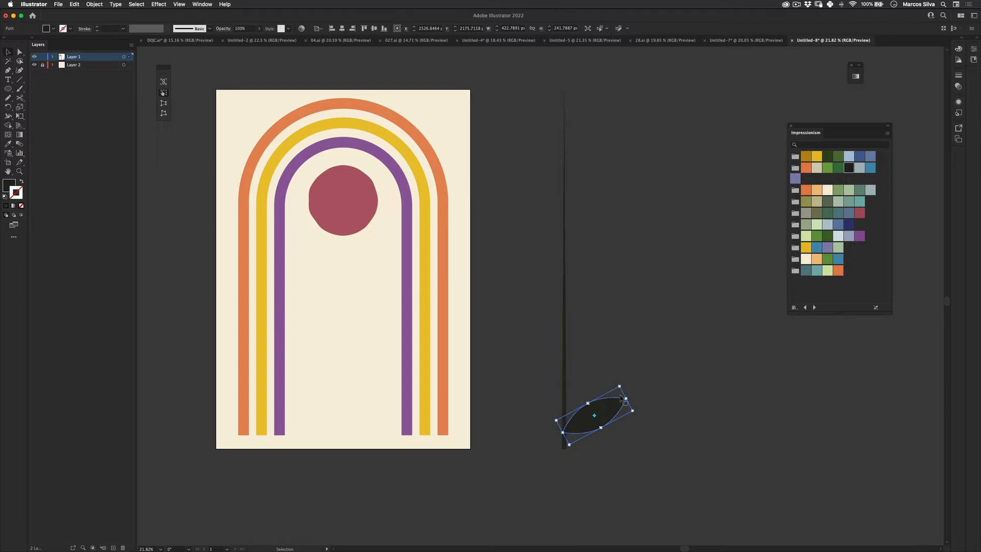
drag(620, 399, 637, 390)
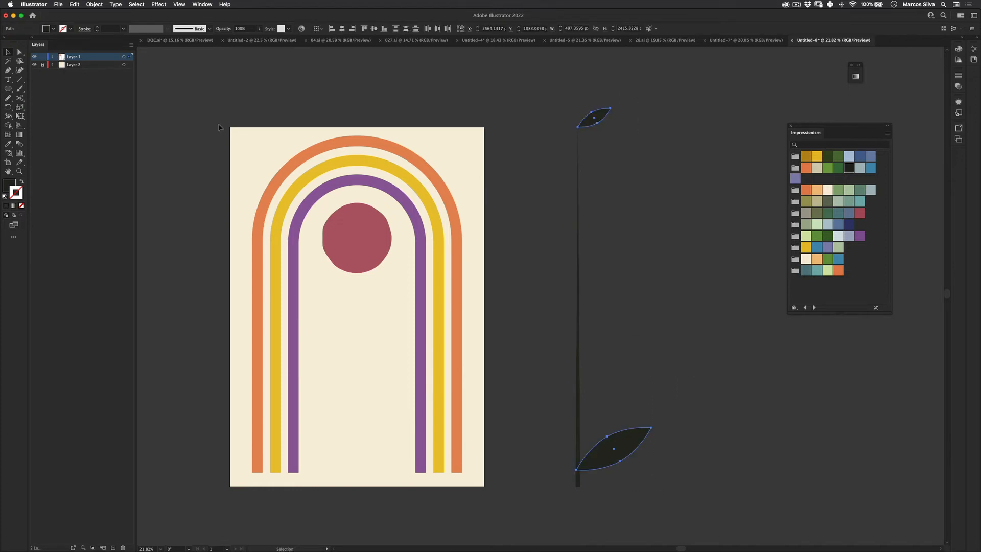
- Blend the two leaves along the stem and expand the blend into separate leaves
click(94, 4)
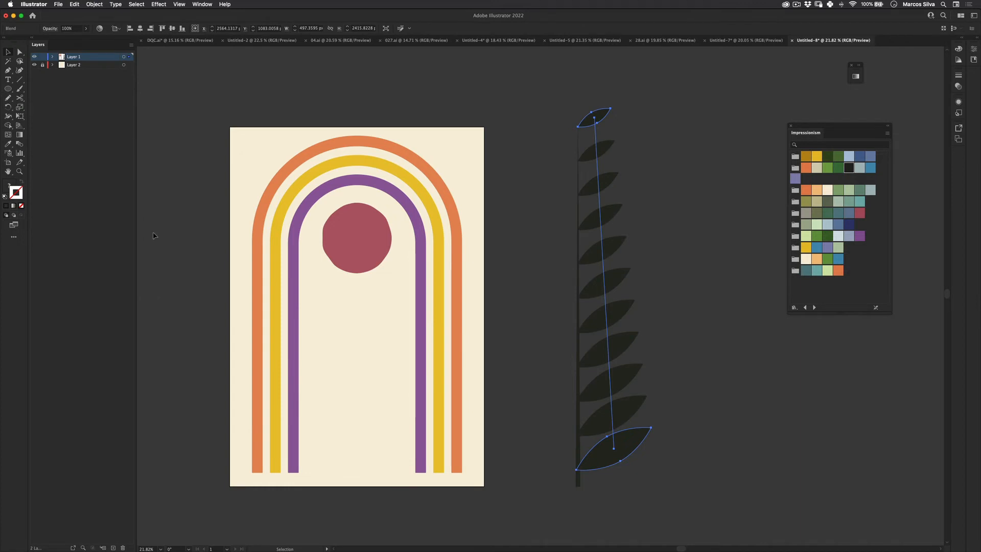
click(94, 4)
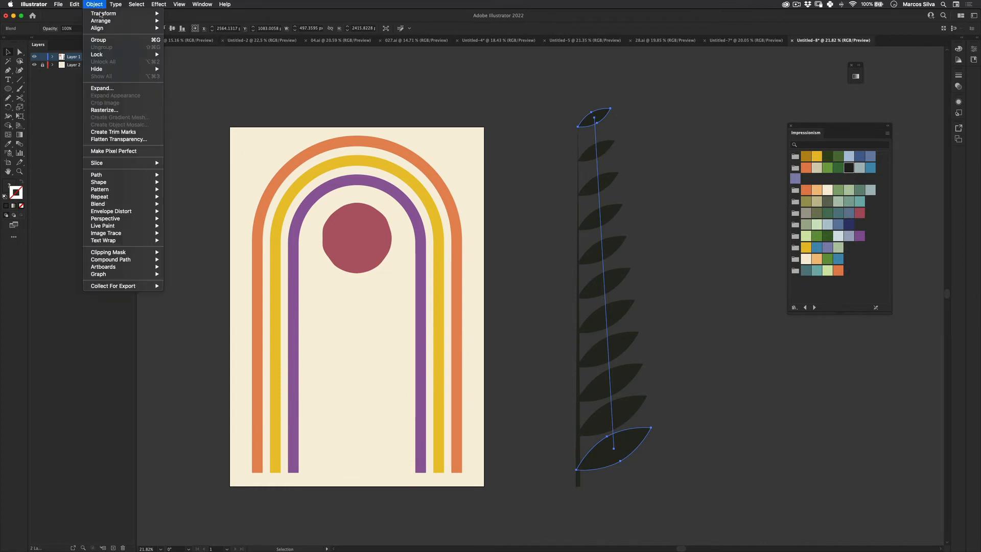
click(101, 88)
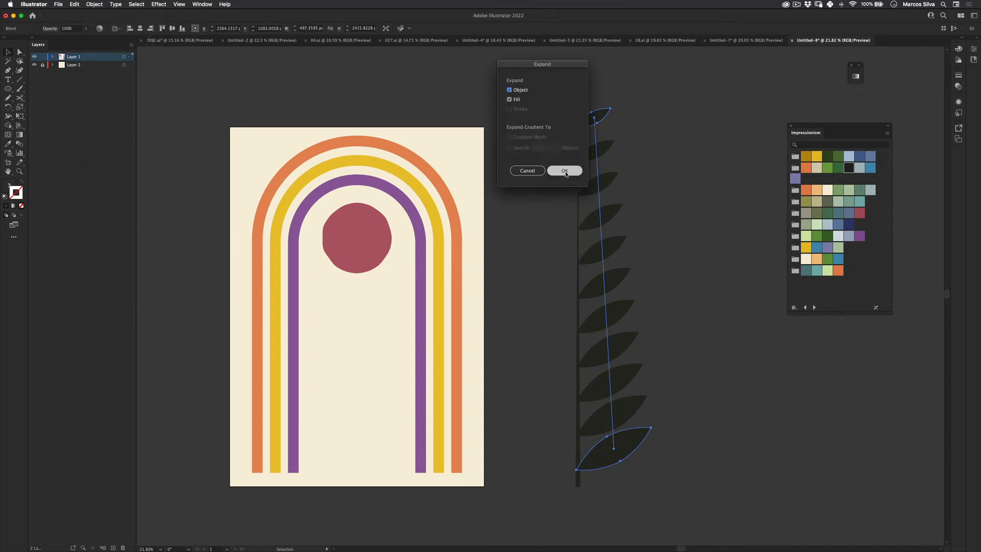
click(564, 171)
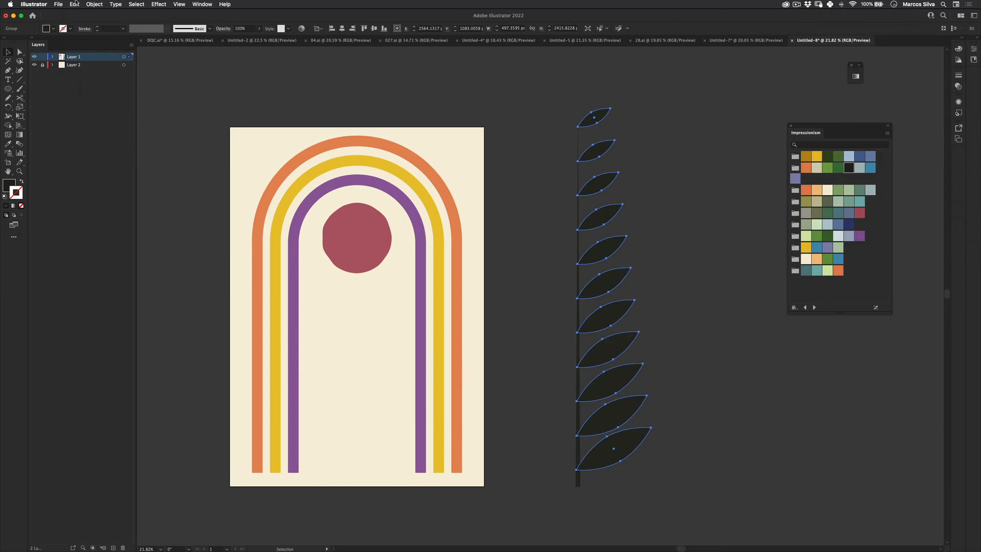
mouse_move(487, 218)
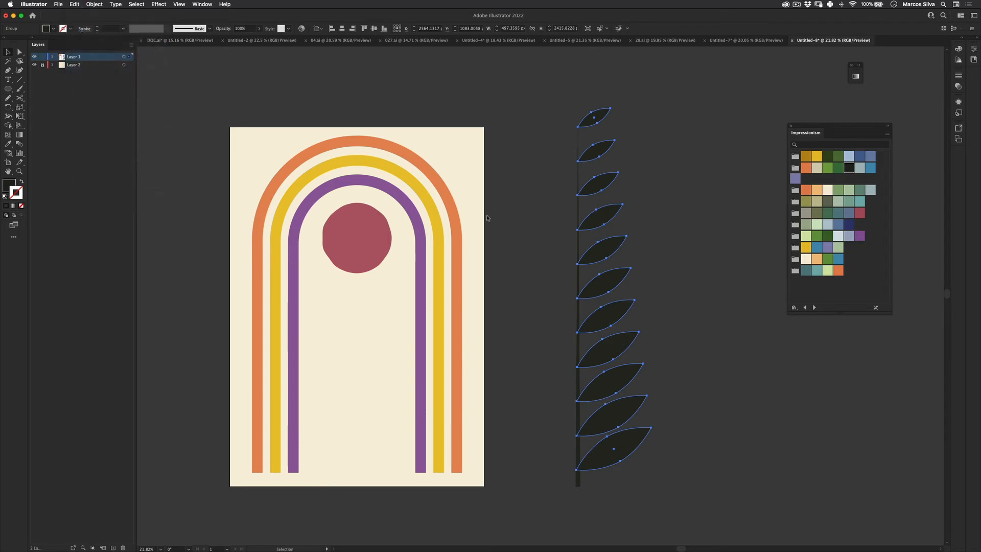
- Reflect a copy of the leaves across the stem's vertical axis
right_click(614, 251)
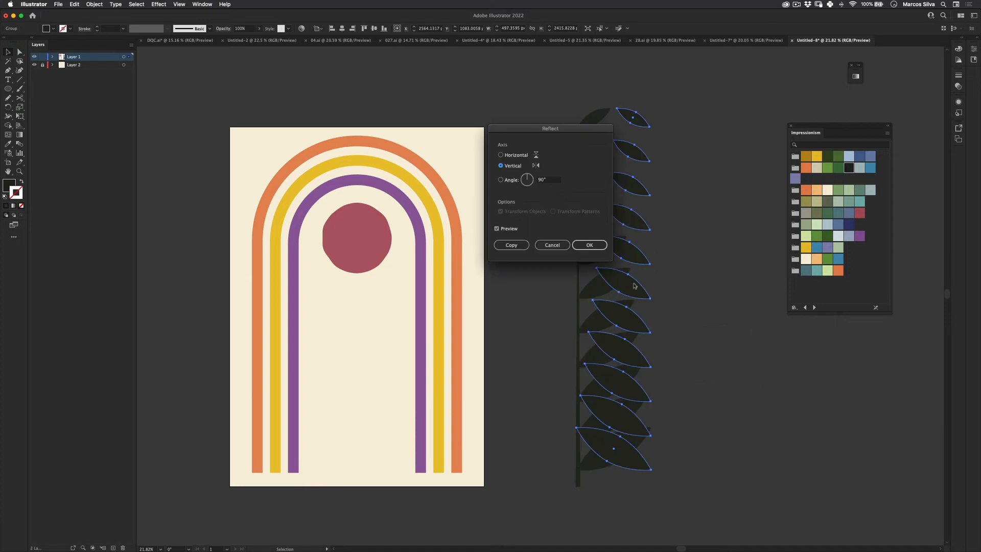
mouse_move(587, 232)
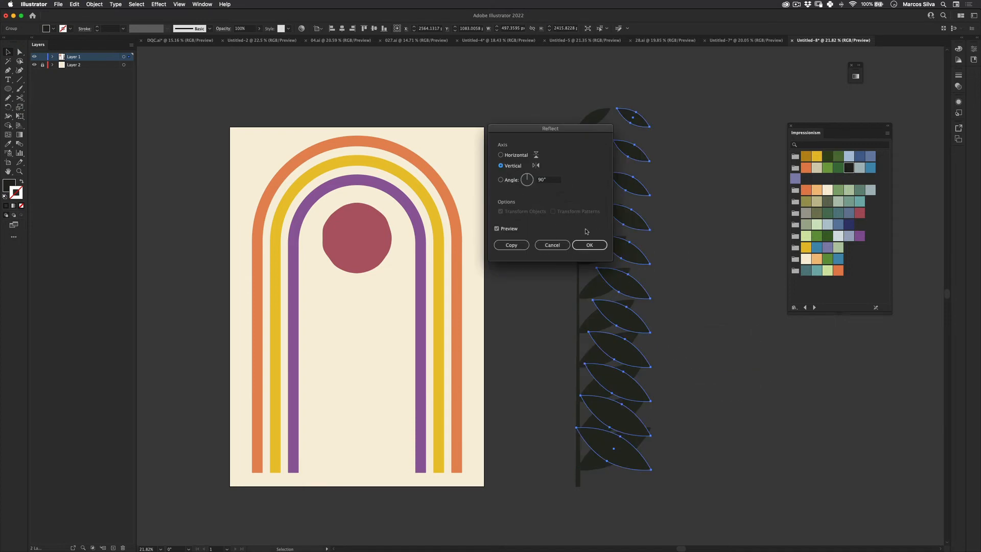
click(589, 244)
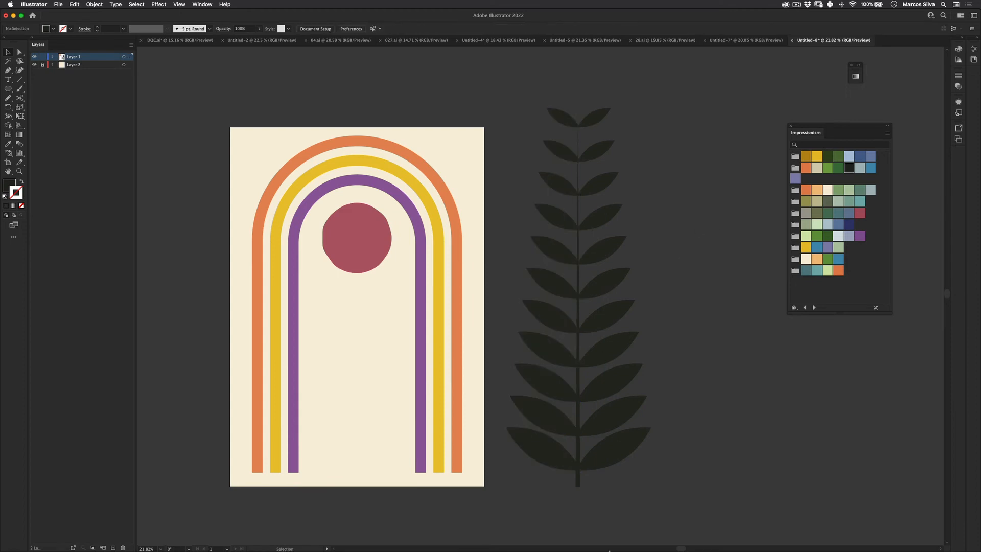
mouse_move(613, 541)
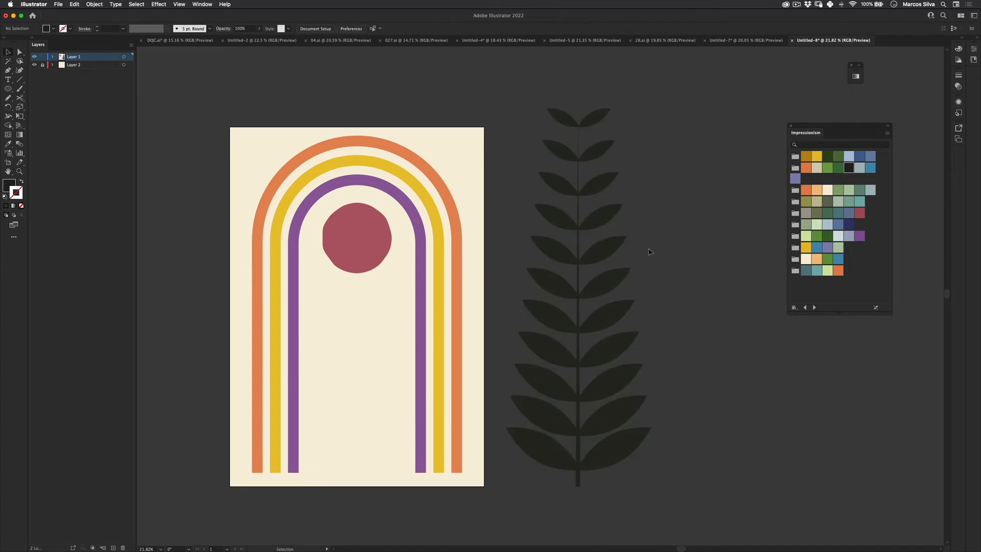
mouse_move(574, 211)
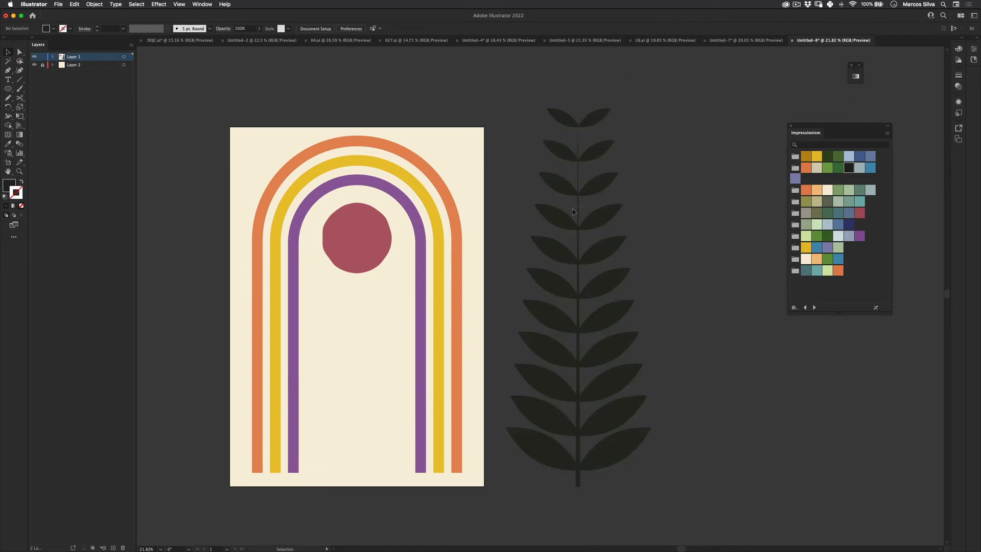
- Unite the leaves and stem into one shape with the Pathfinder
click(94, 4)
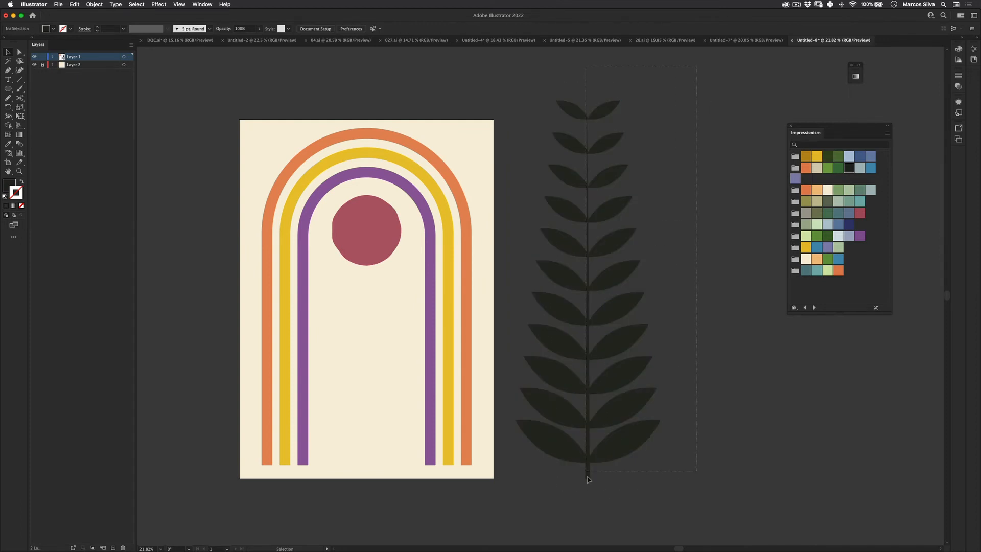
click(94, 5)
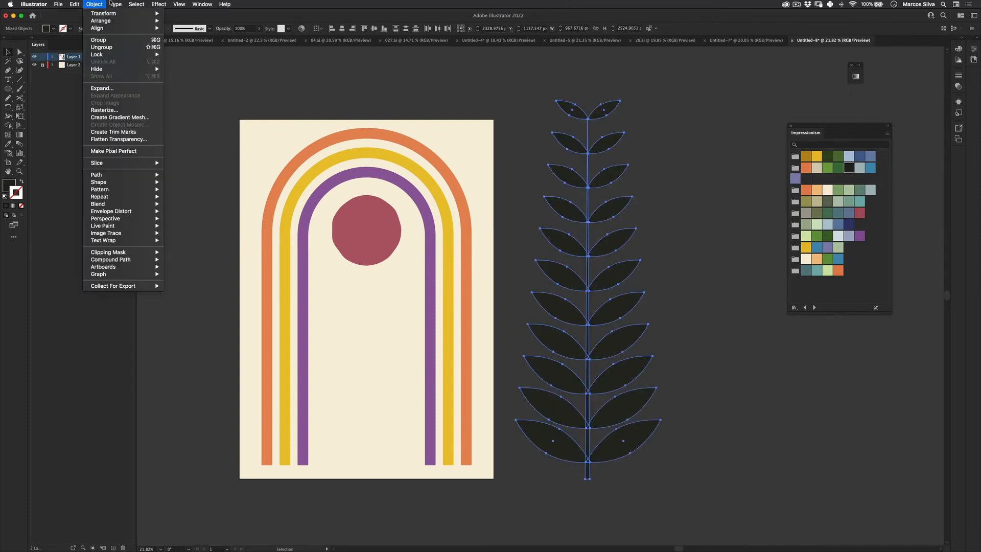
click(201, 4)
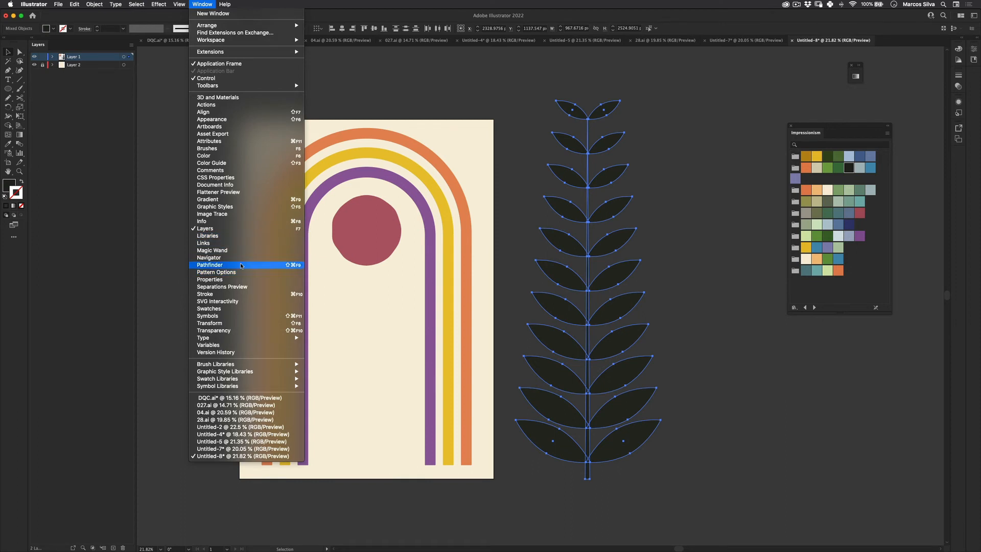
click(211, 265)
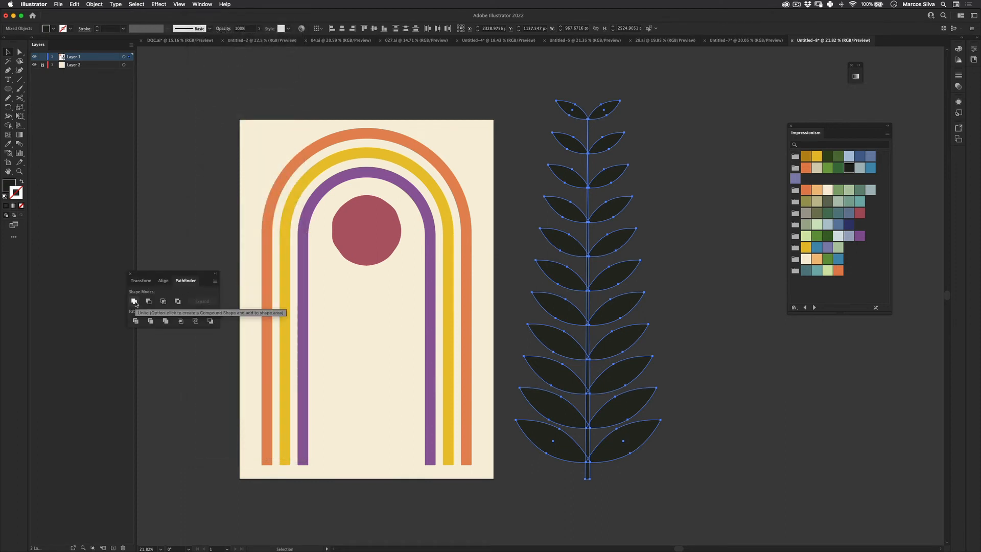
click(135, 301)
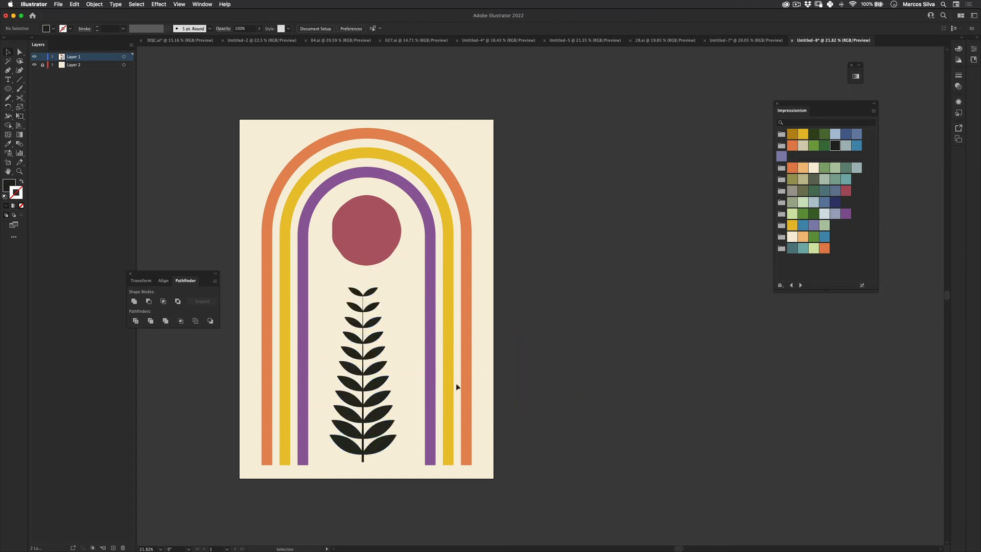
- Select the branch and start a new brush from it in the Brushes panel
click(365, 376)
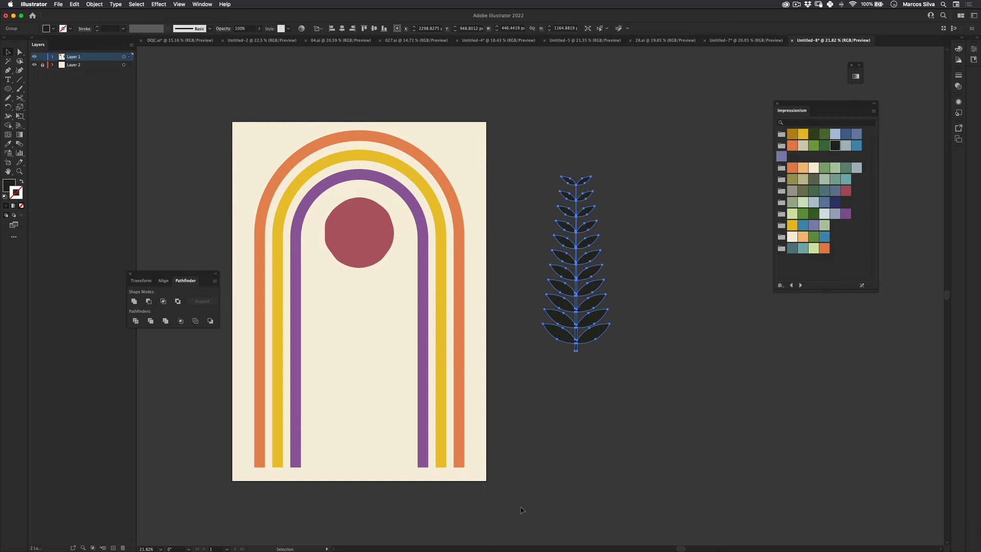
mouse_move(815, 101)
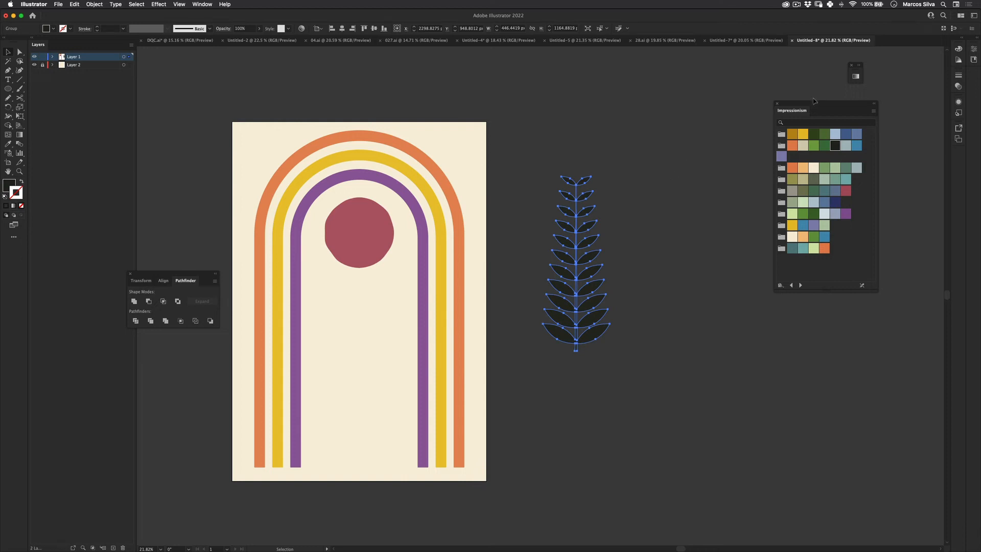
click(201, 4)
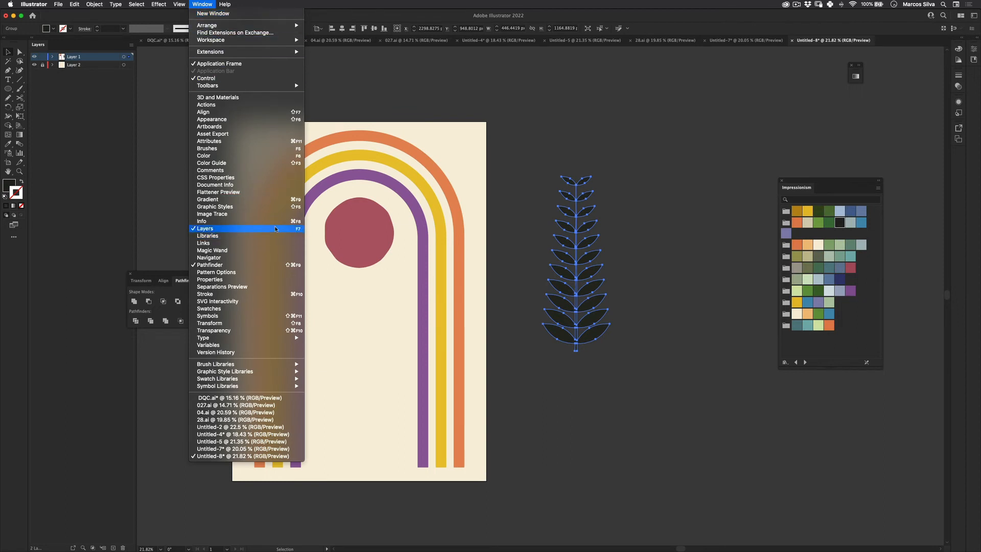
mouse_move(232, 148)
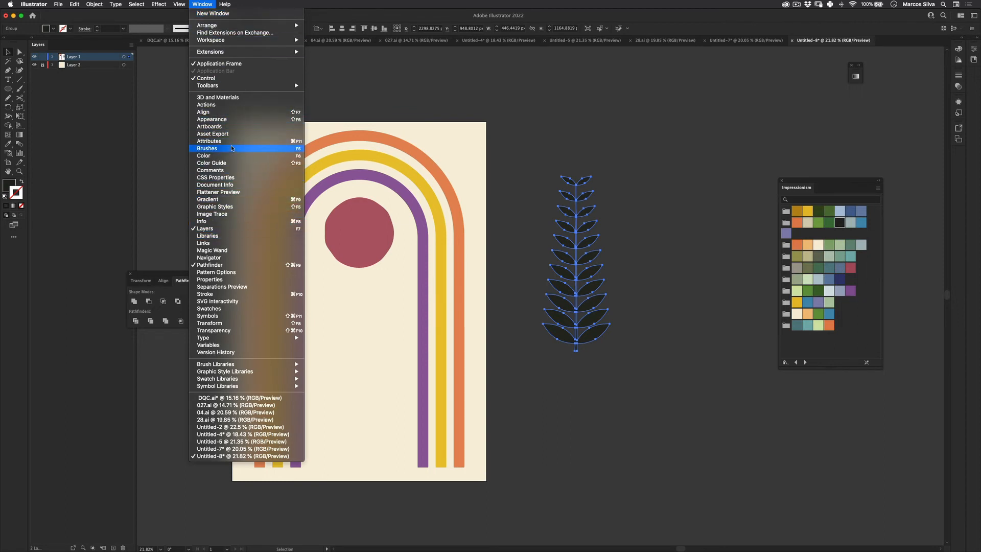
click(207, 148)
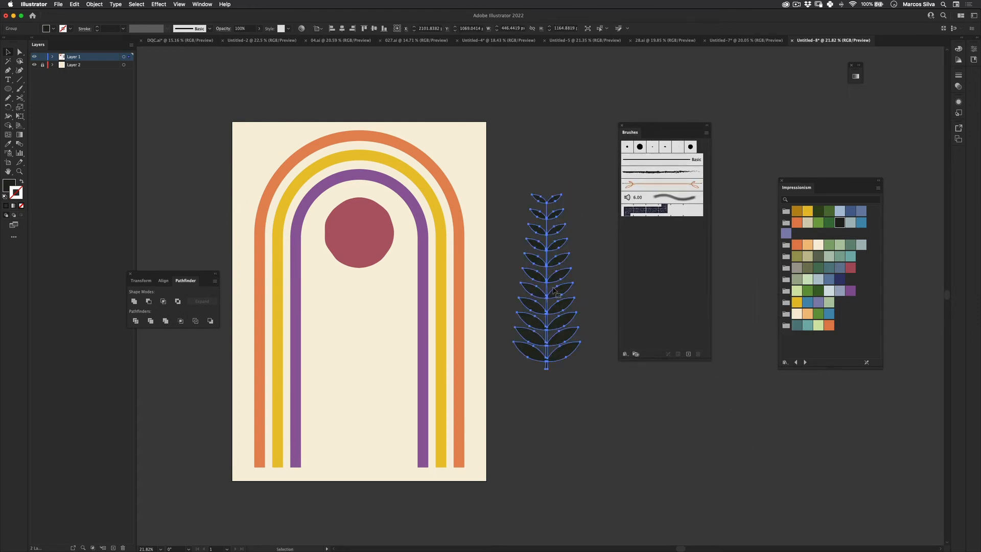
click(688, 353)
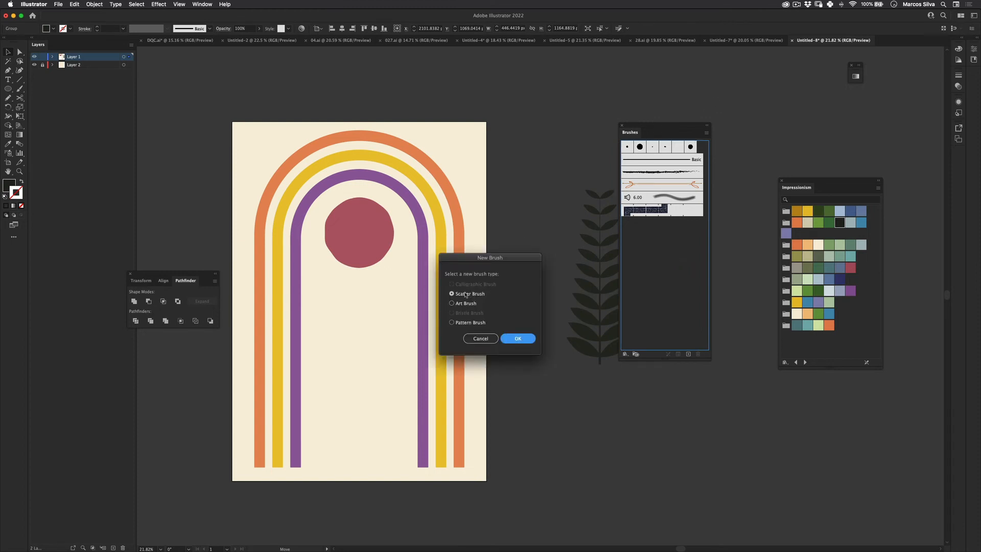
- Make it an Art Brush with Stretch to Fit Stroke Length and confirm
click(451, 303)
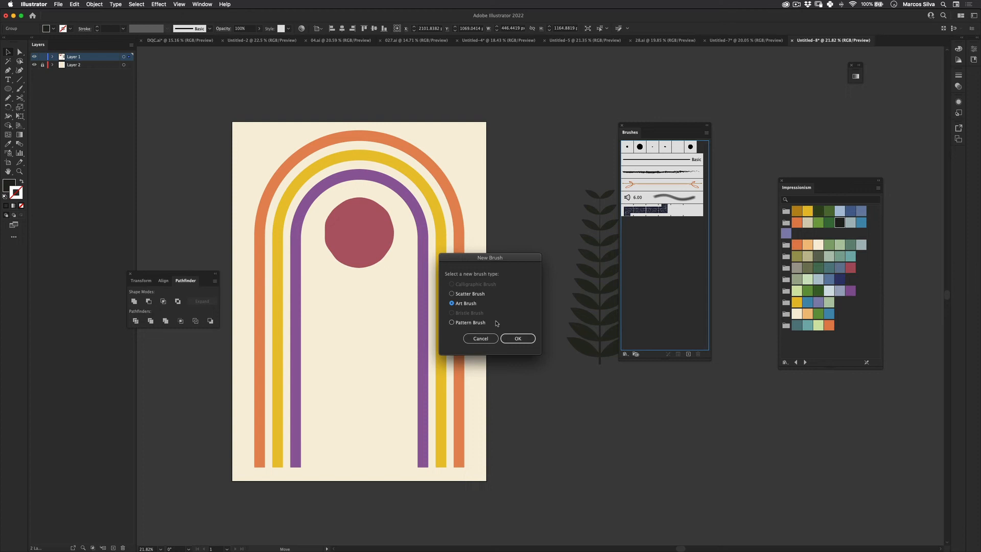
mouse_move(577, 351)
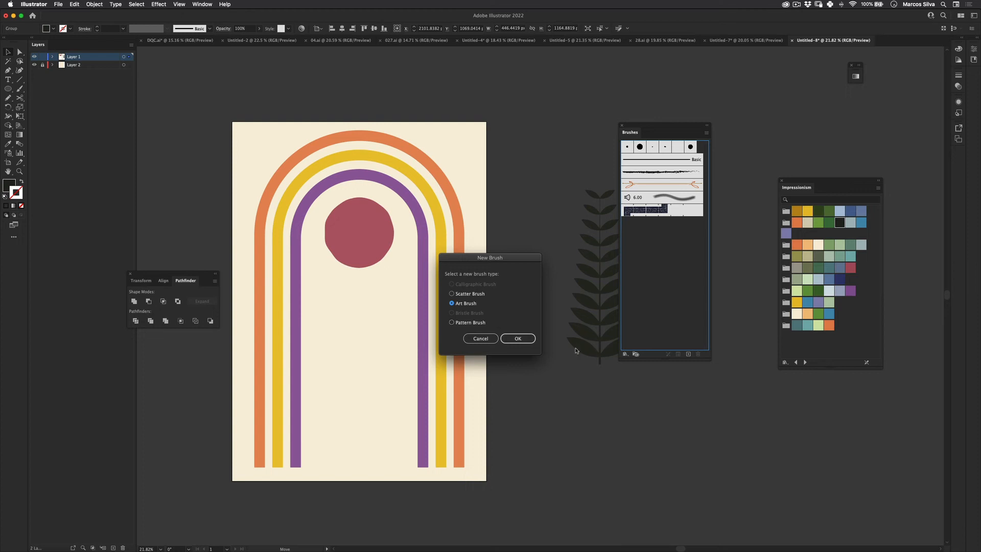
click(517, 339)
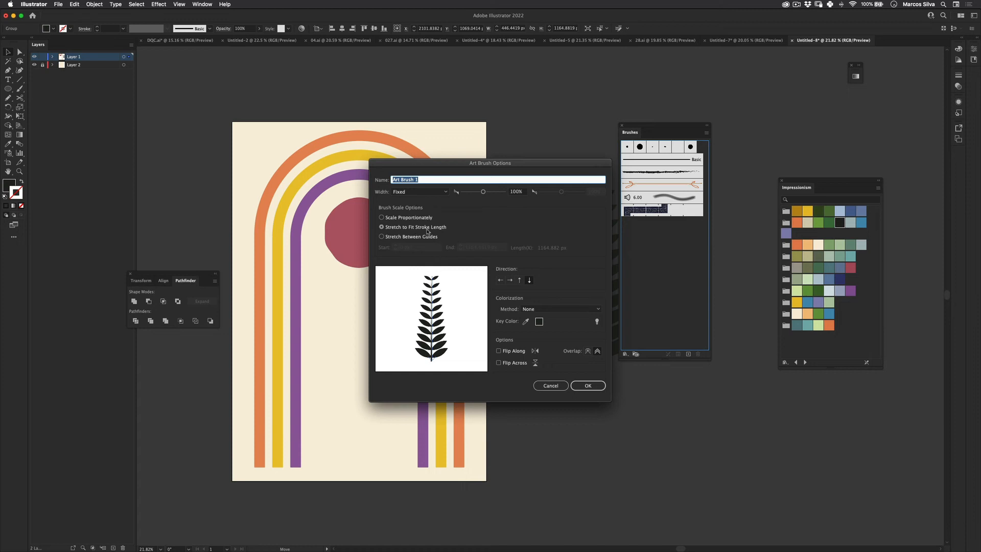
mouse_move(425, 244)
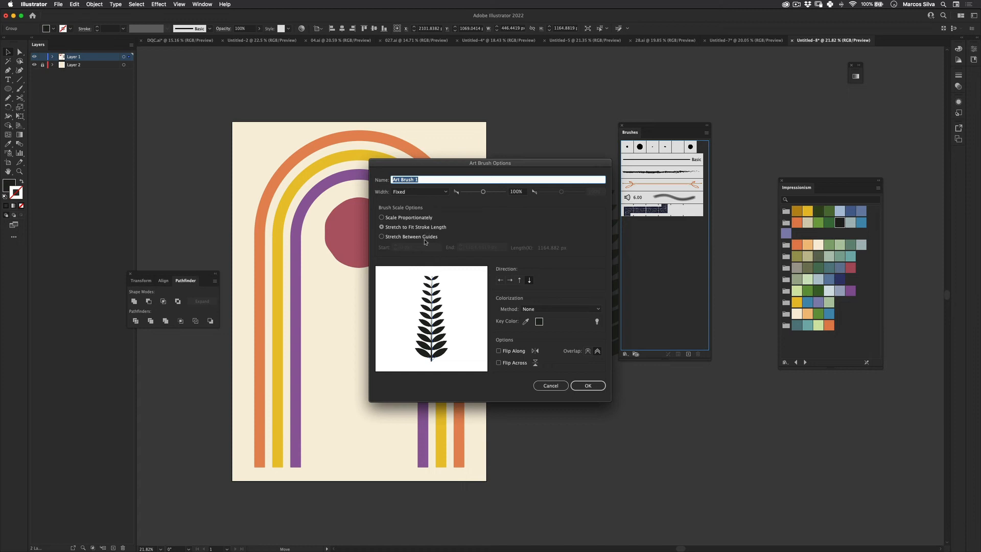
click(587, 385)
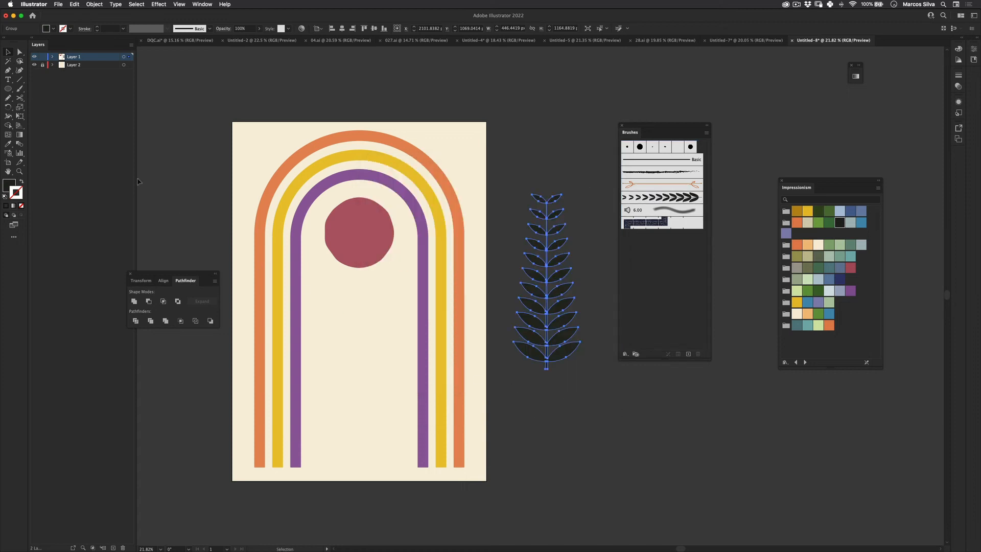
- Paint a branch stroke on the artboard with the Paintbrush Tool and the new art brush
click(662, 223)
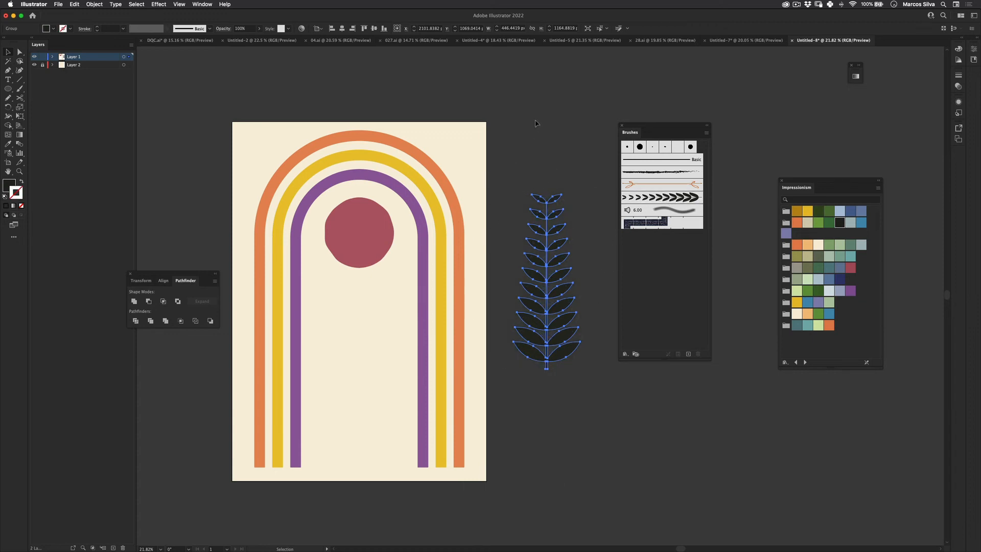
click(10, 88)
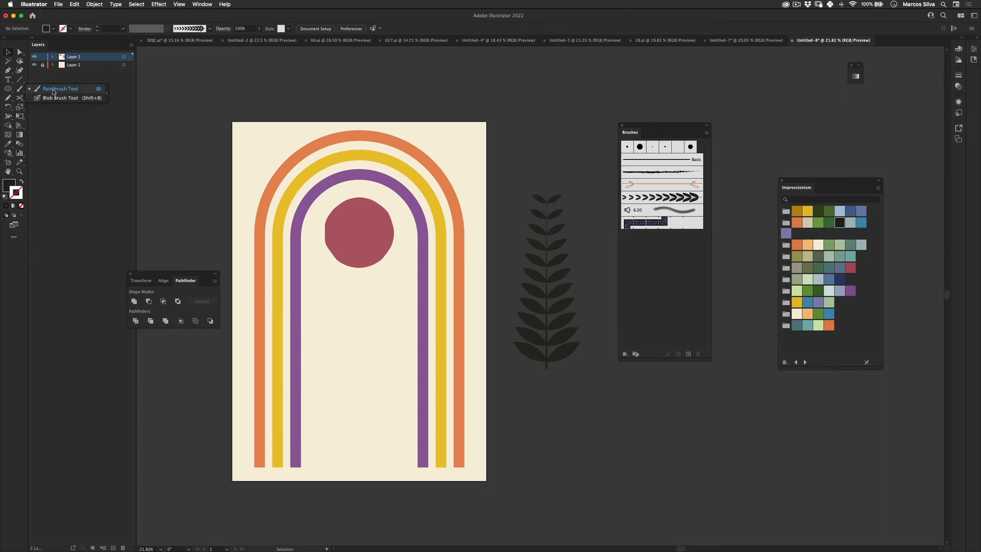
click(59, 88)
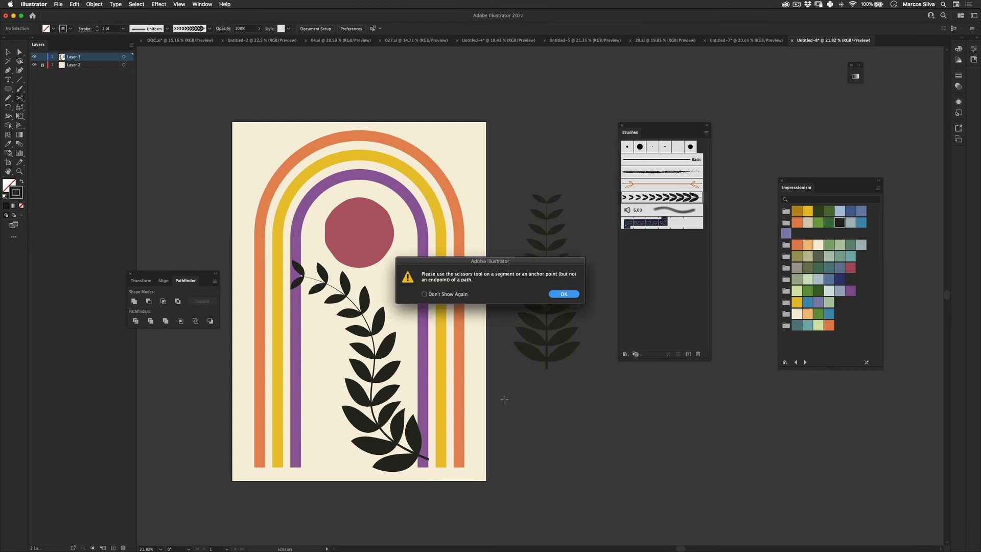
click(562, 294)
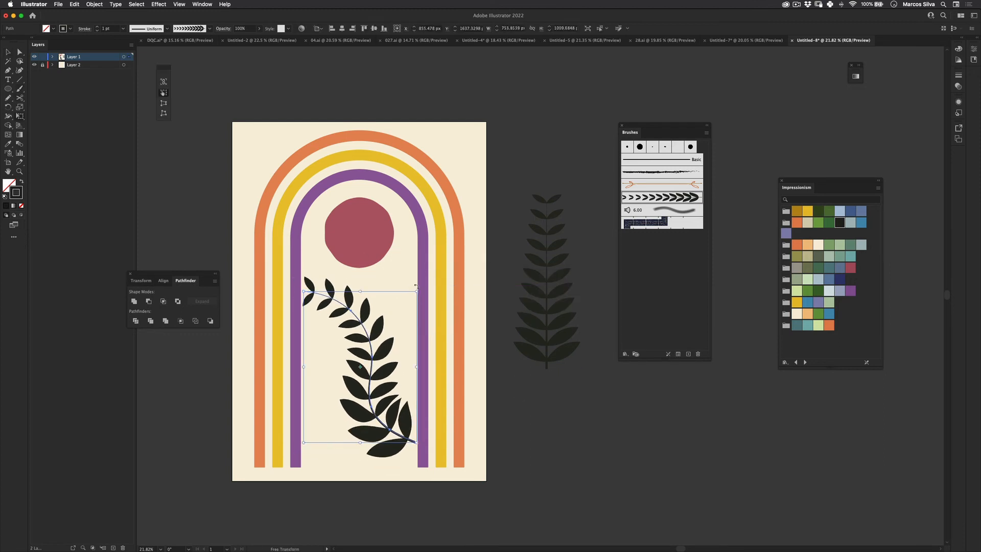
- Bend the branch's top into a curve and remove the original branch beside the page
click(94, 4)
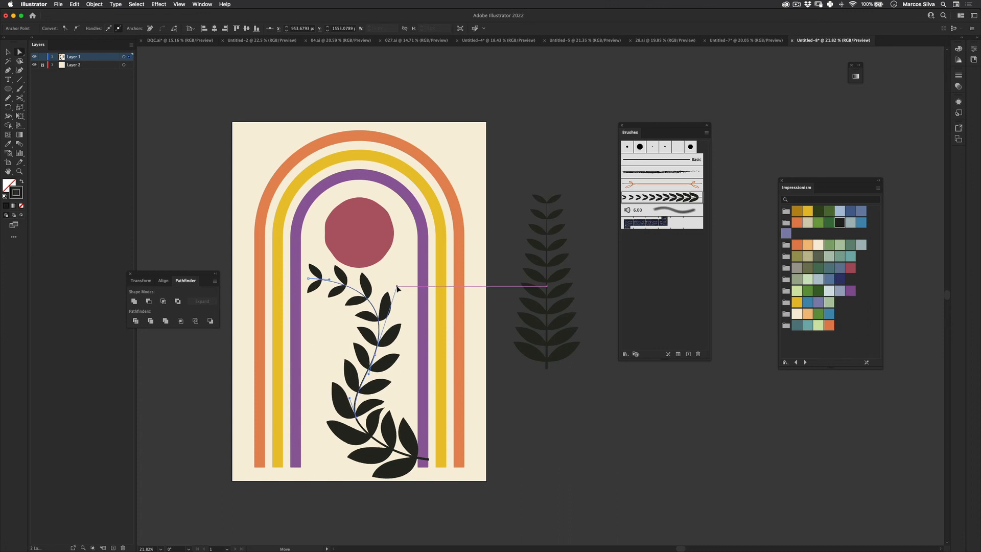
drag(400, 288, 375, 422)
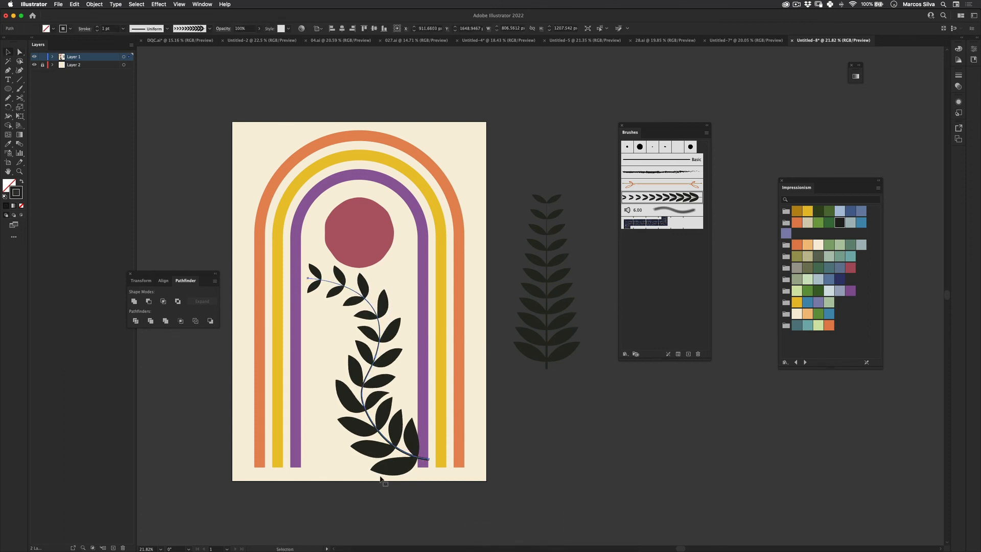
click(546, 282)
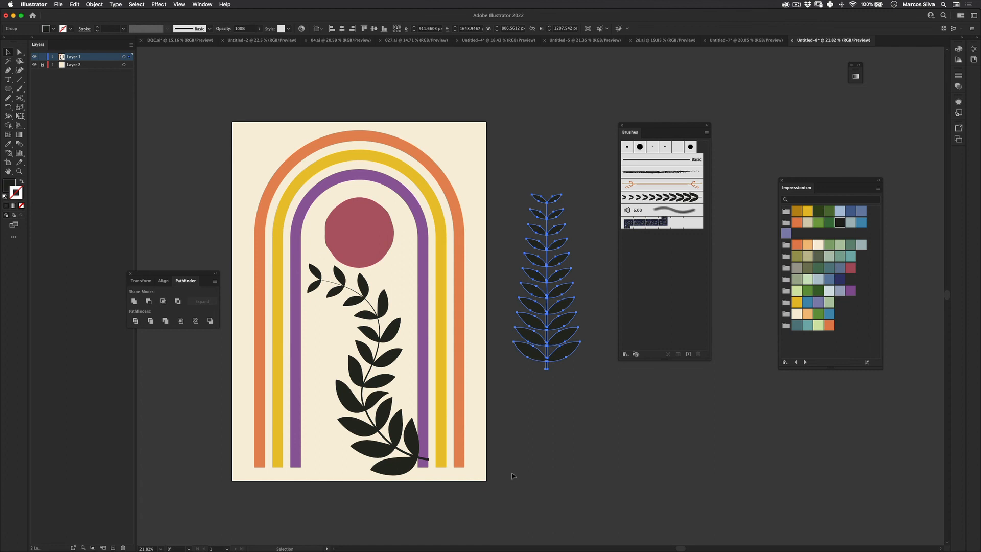
click(511, 476)
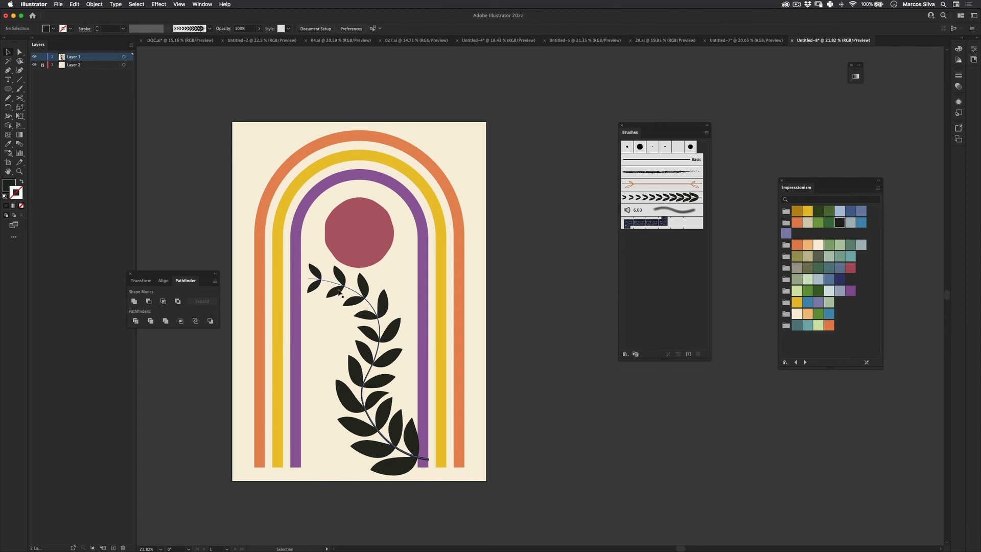
- Expand the painted branch's appearance into solid filled leaf shapes
click(94, 4)
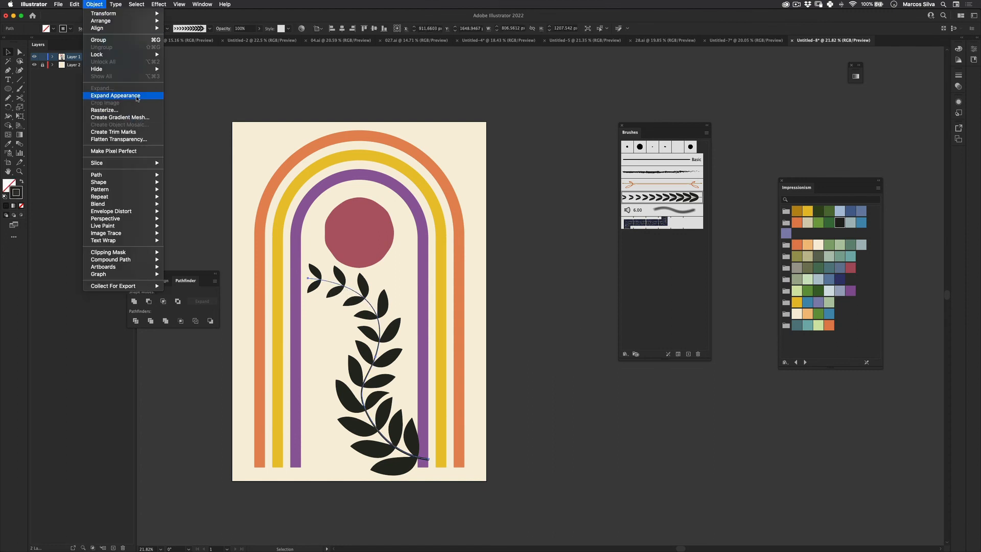
click(116, 95)
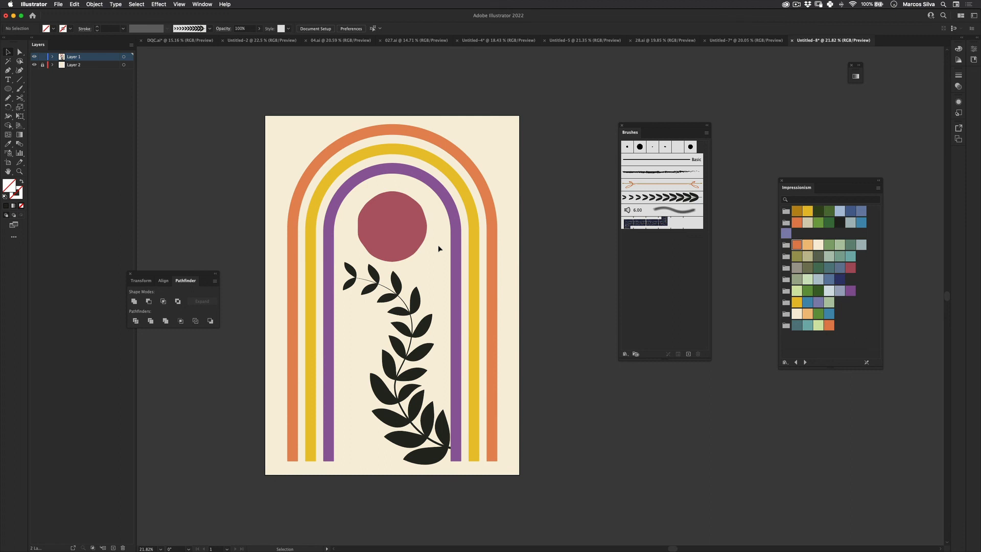
mouse_move(523, 404)
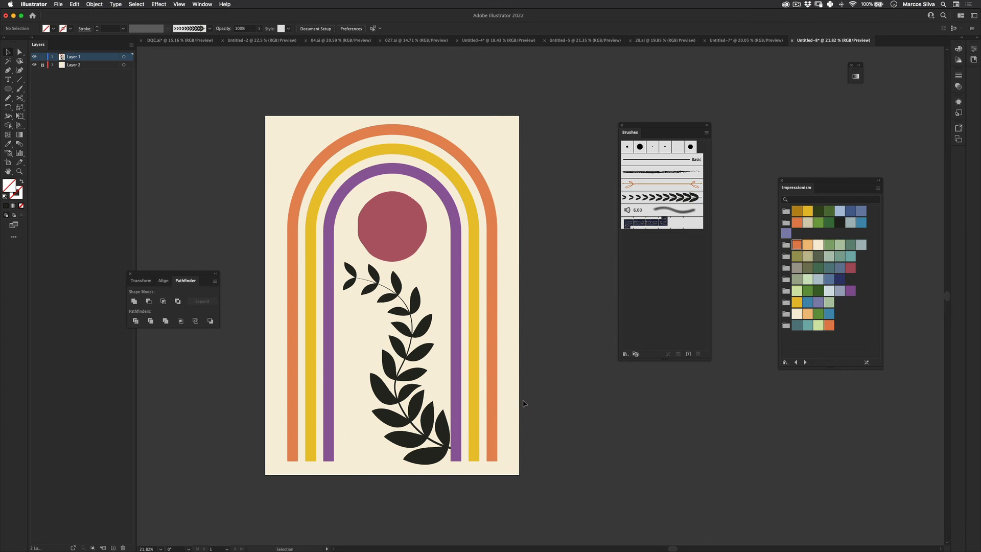